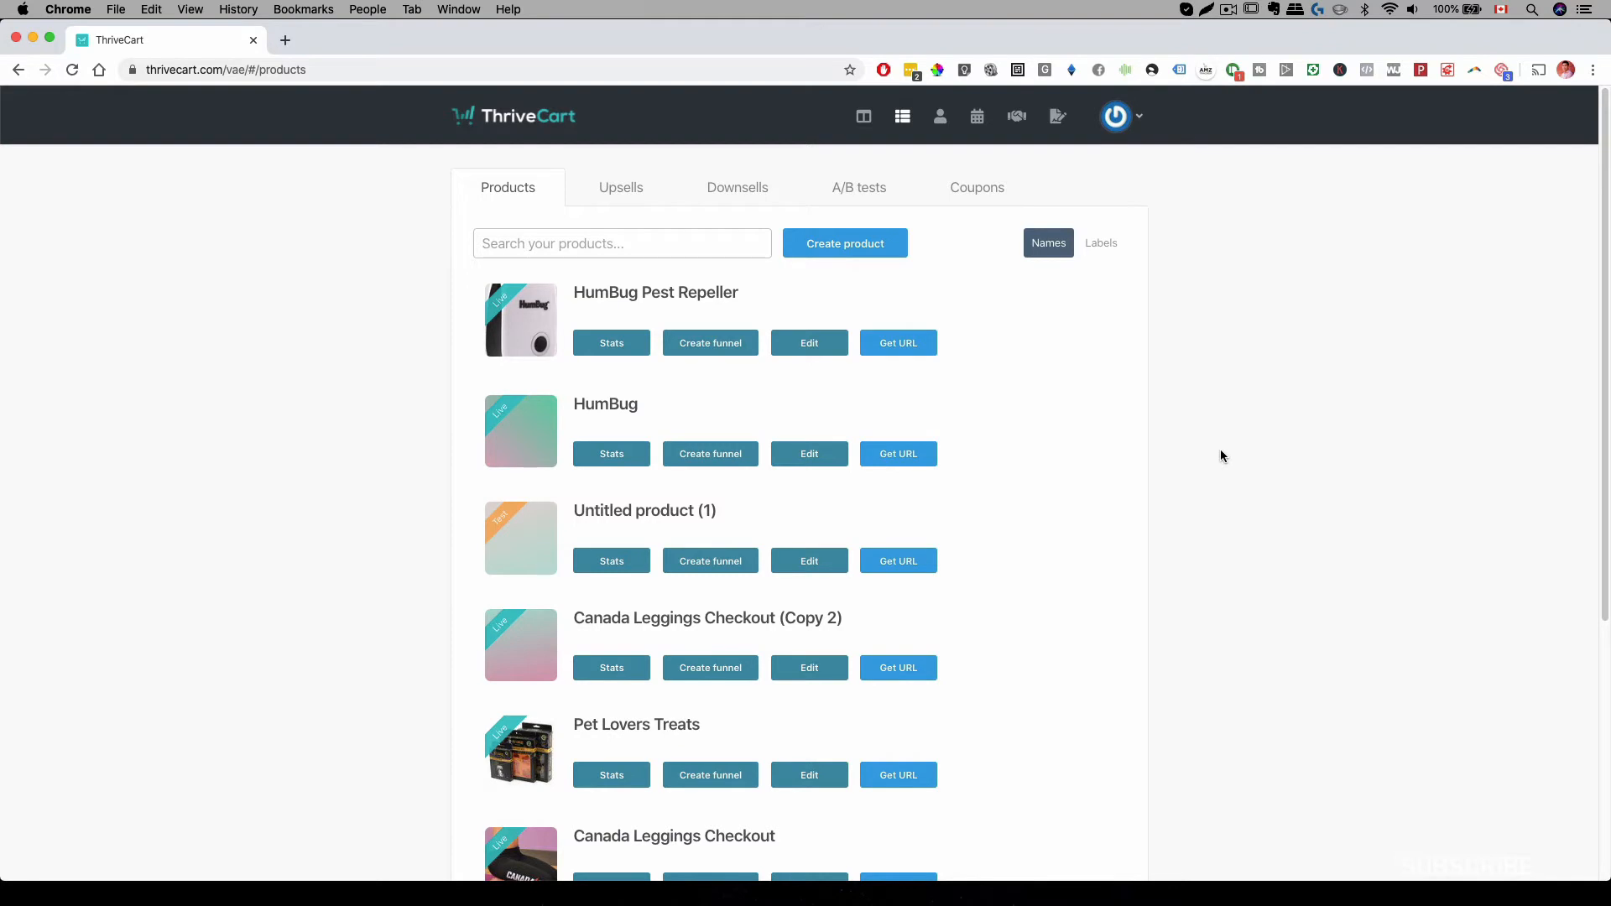
Step: From the Upsells list, begin a new upsell and choose the Physical type
click(621, 188)
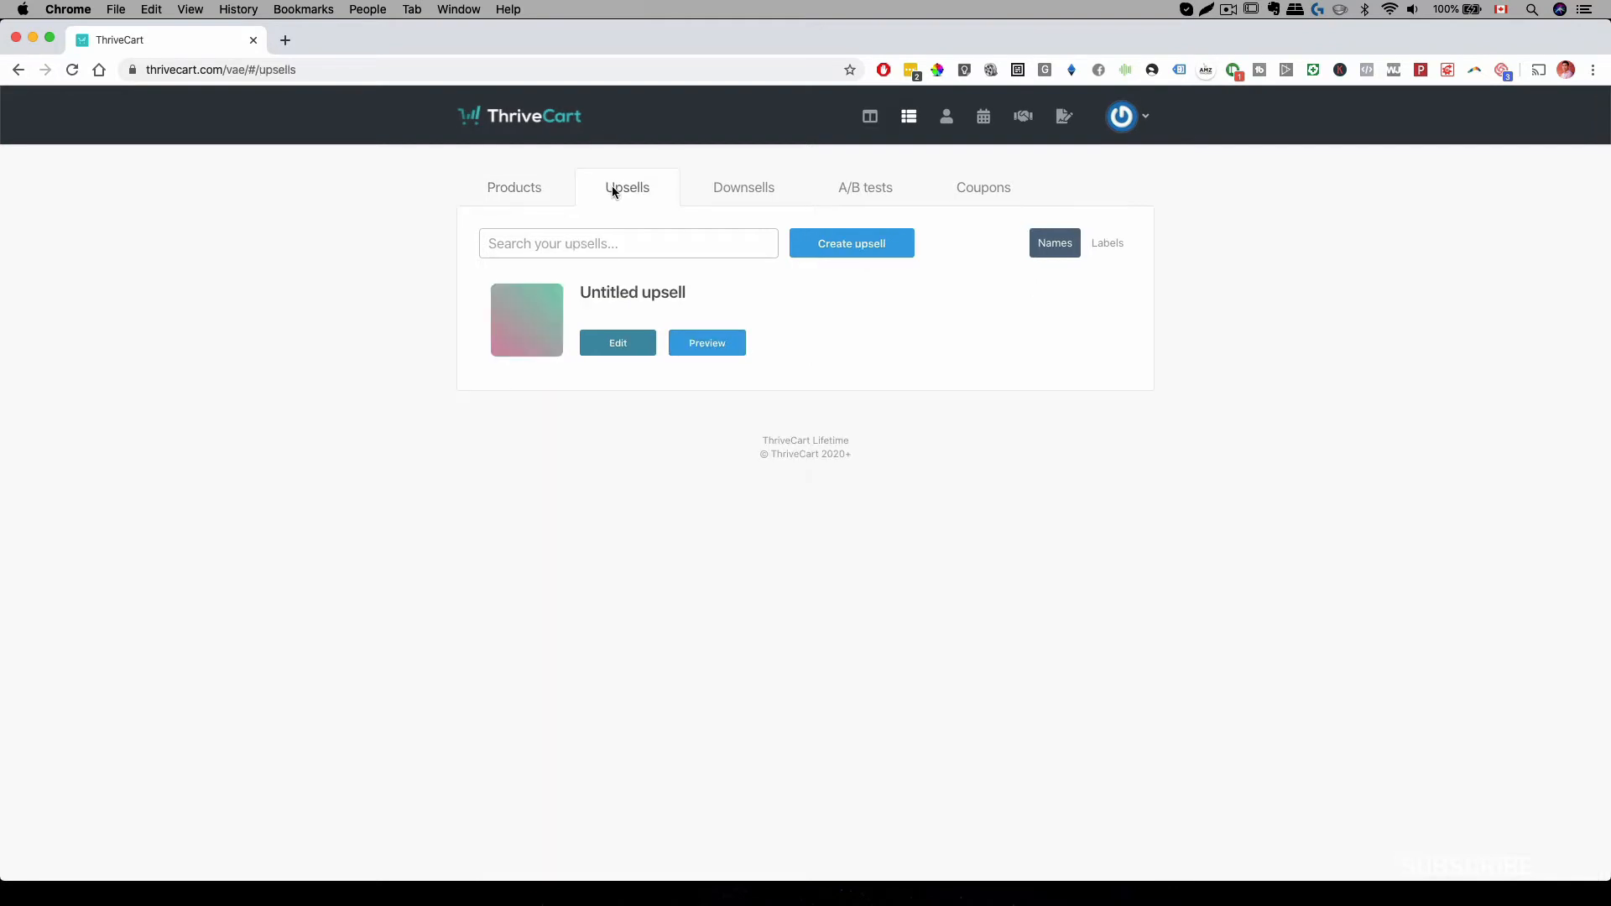
click(851, 243)
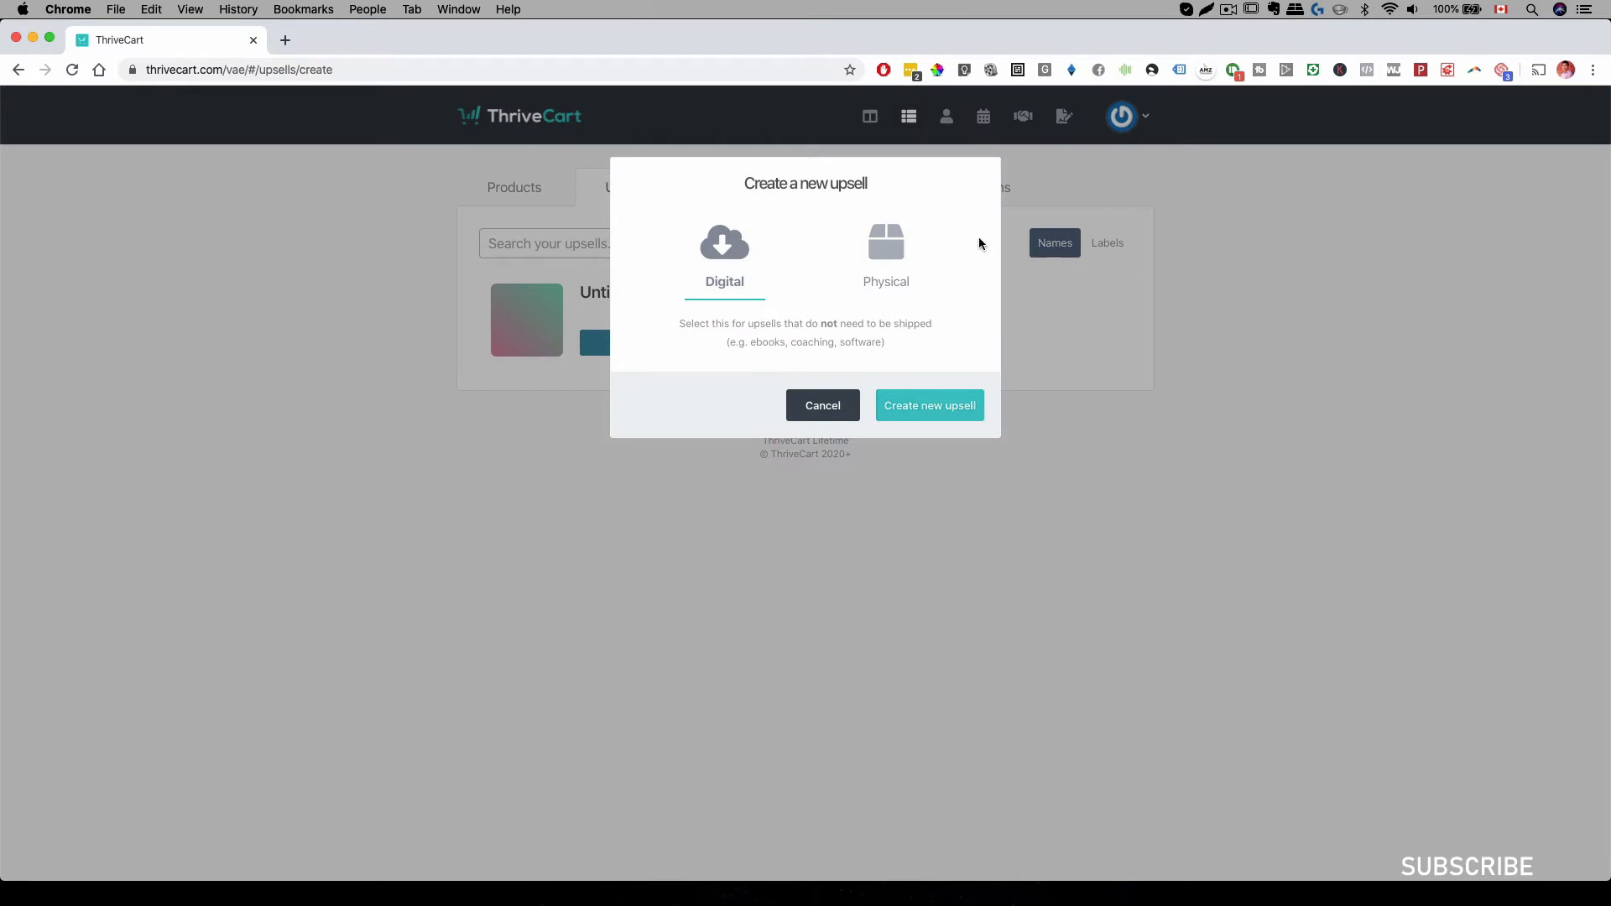
click(886, 248)
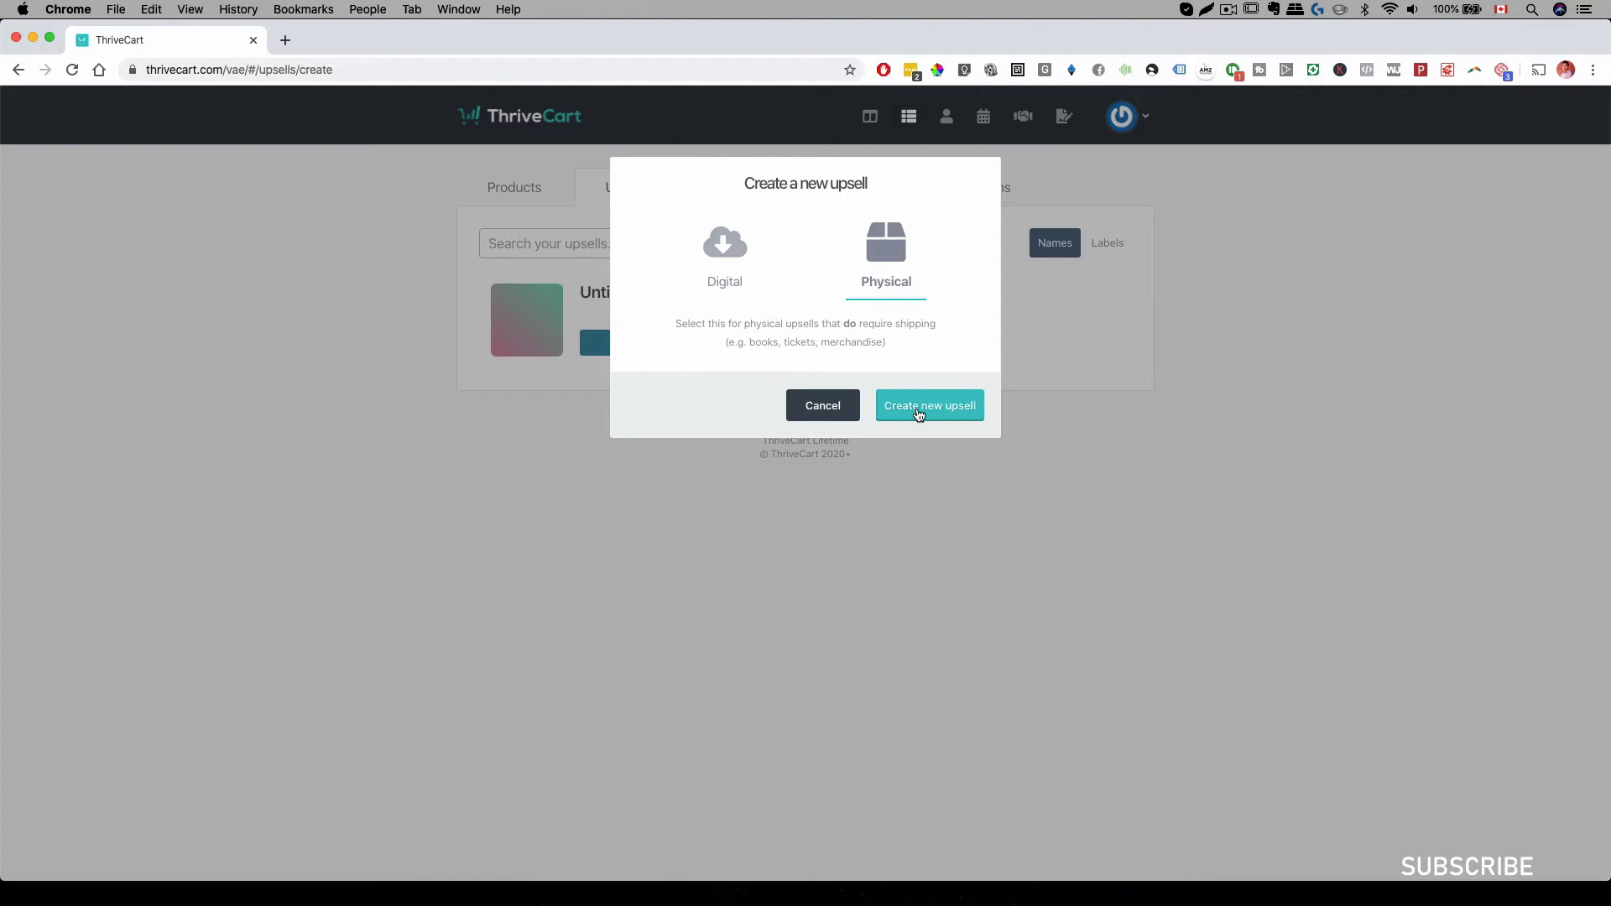
Step: Create the physical upsell and rename it 'My Amazing Upsell'
click(930, 404)
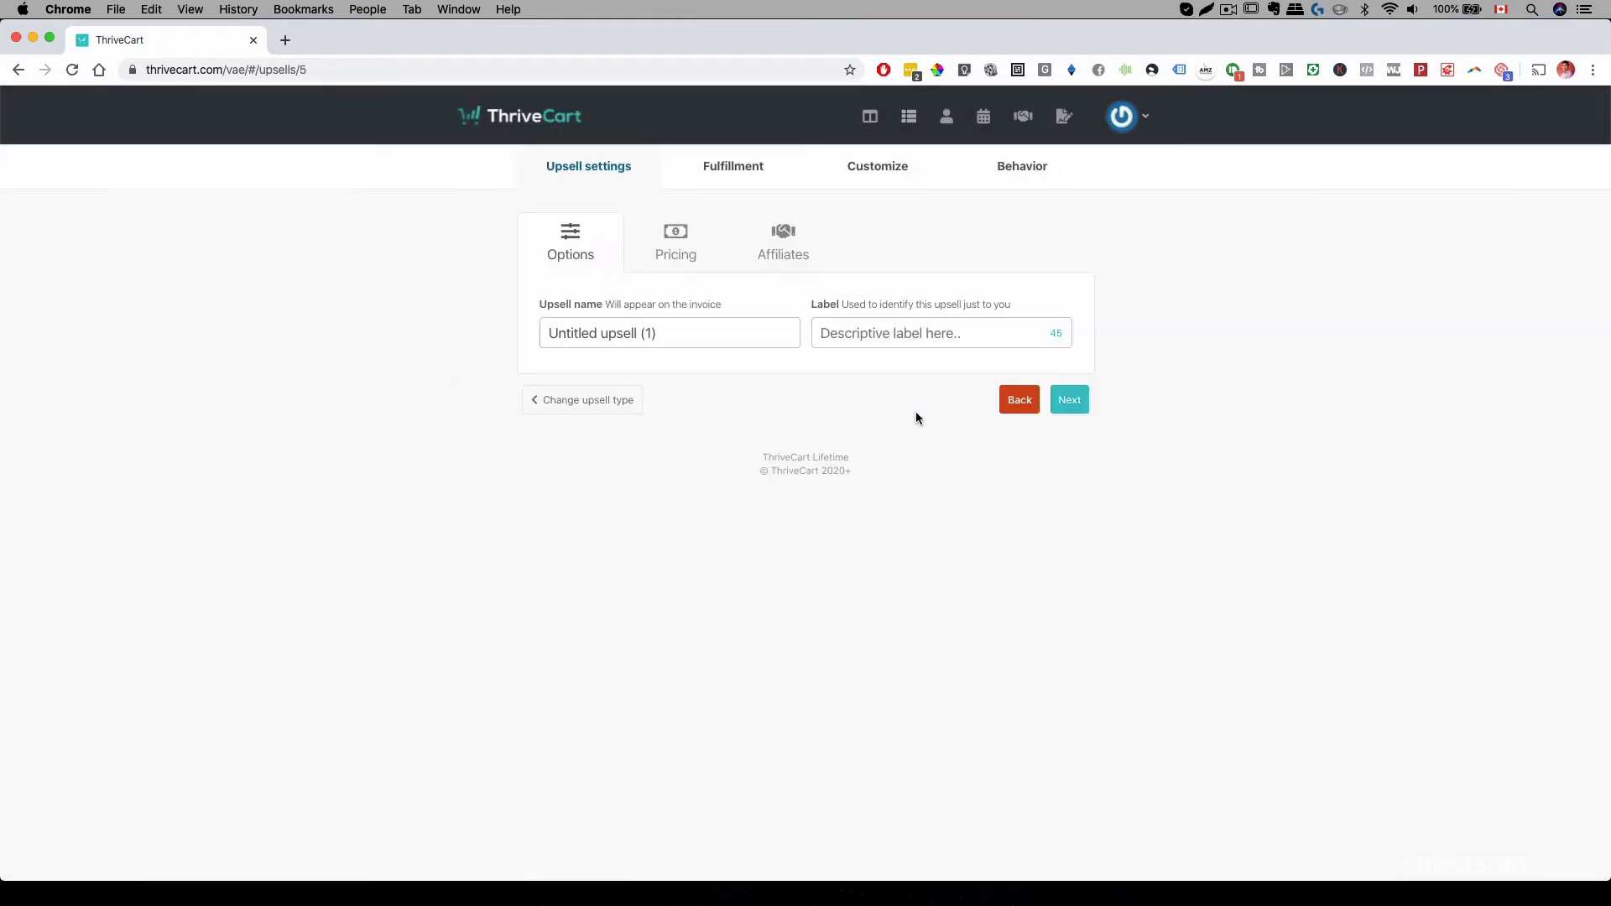
click(641, 332)
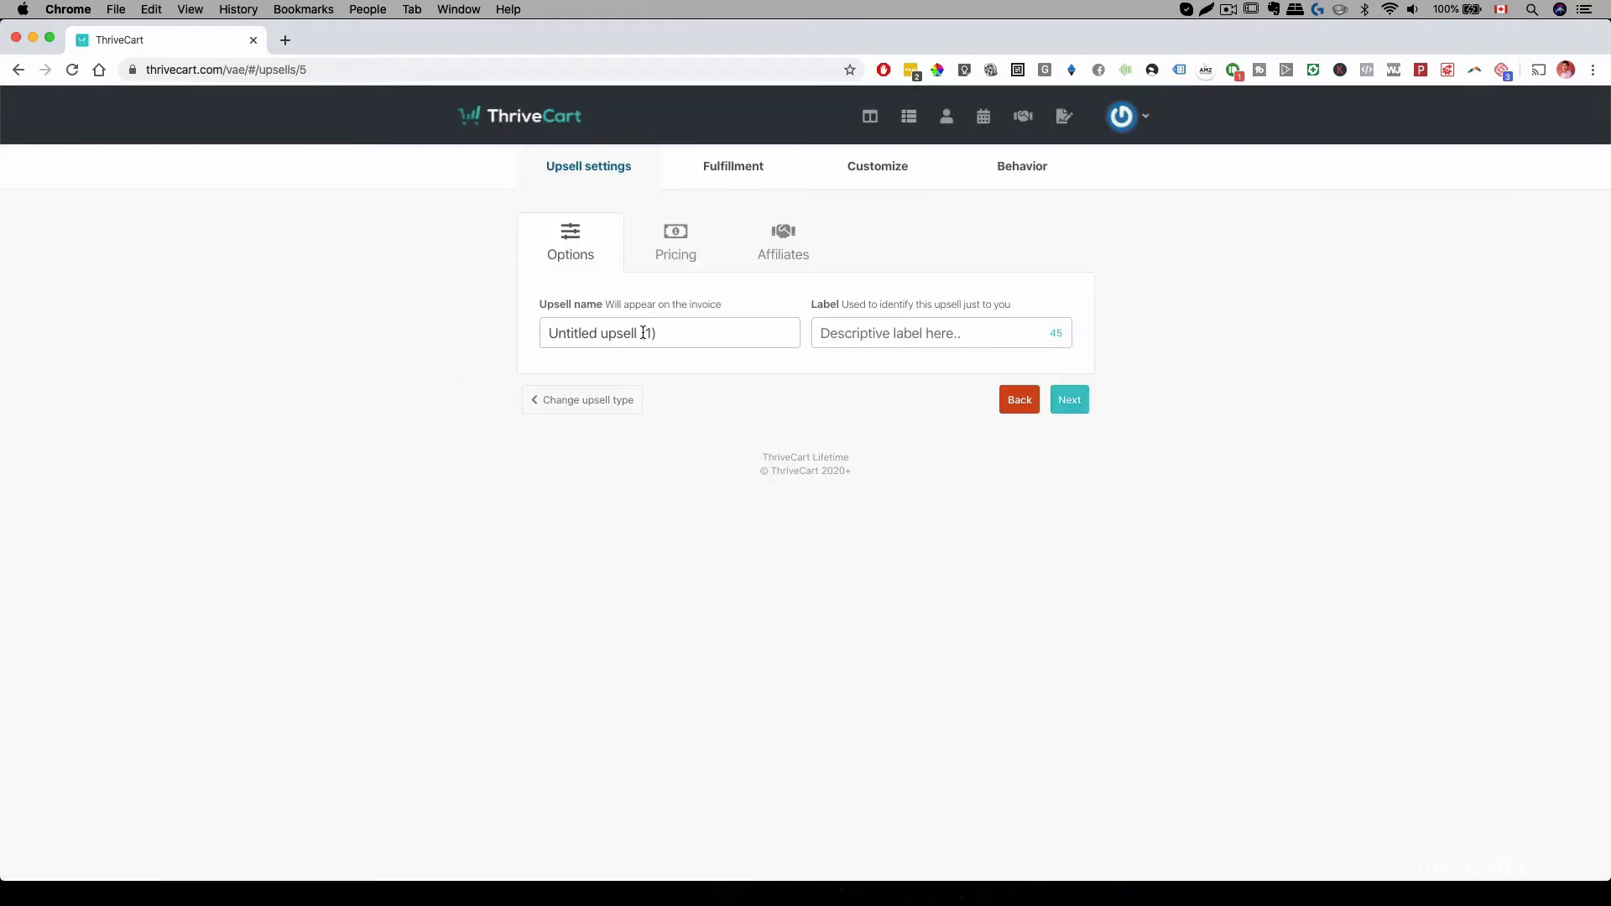
text(My Amazing Upsell)
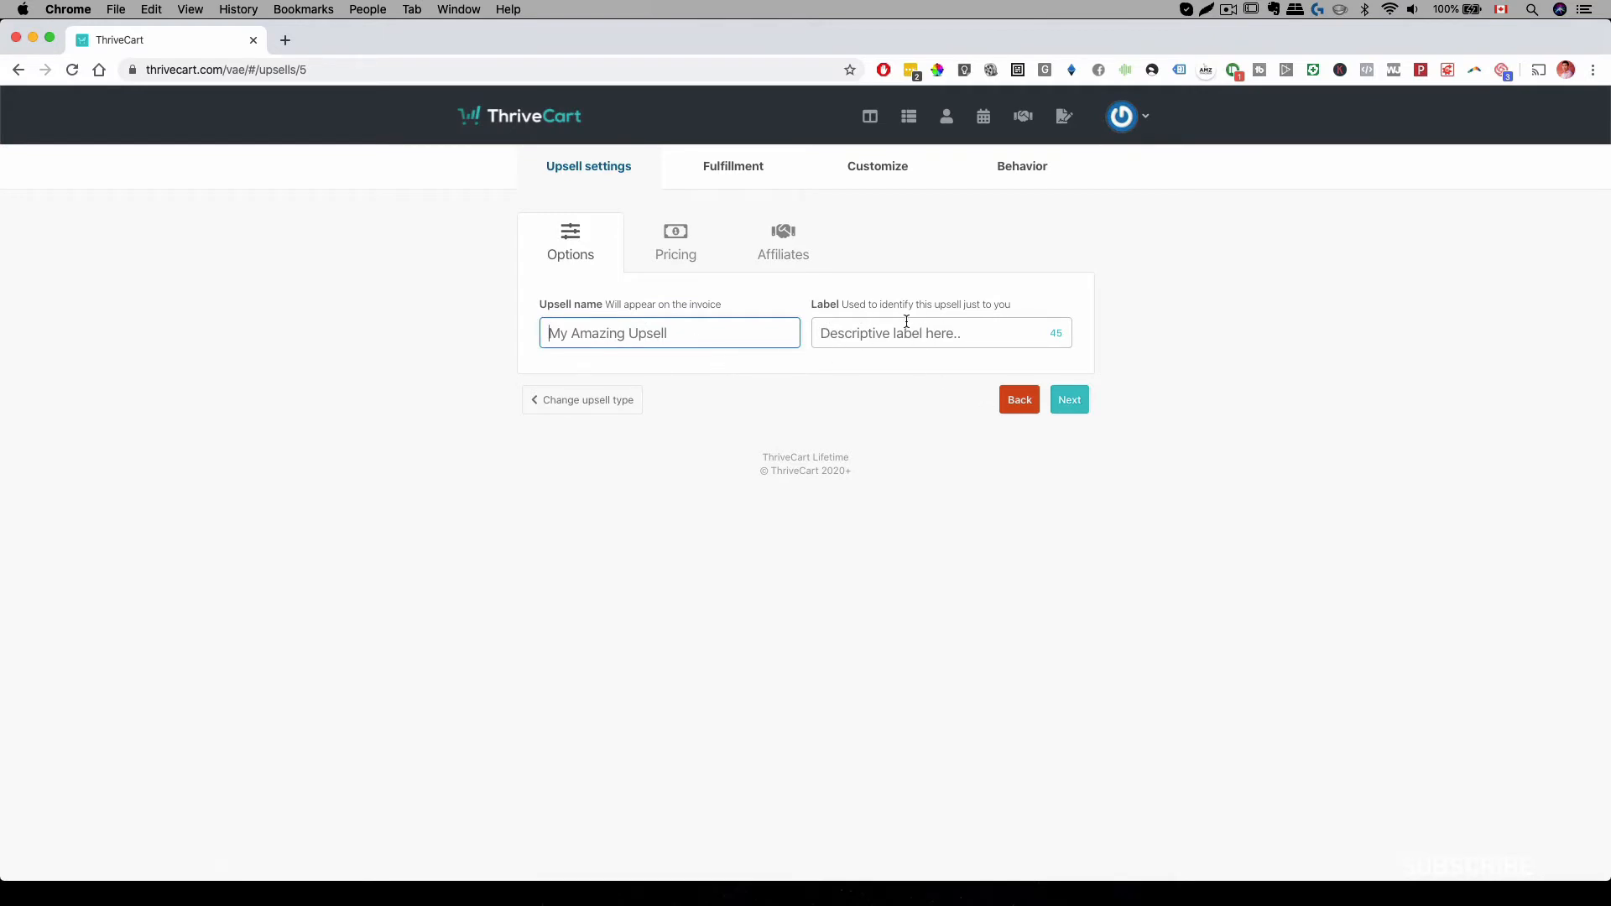
mouse_move(937, 315)
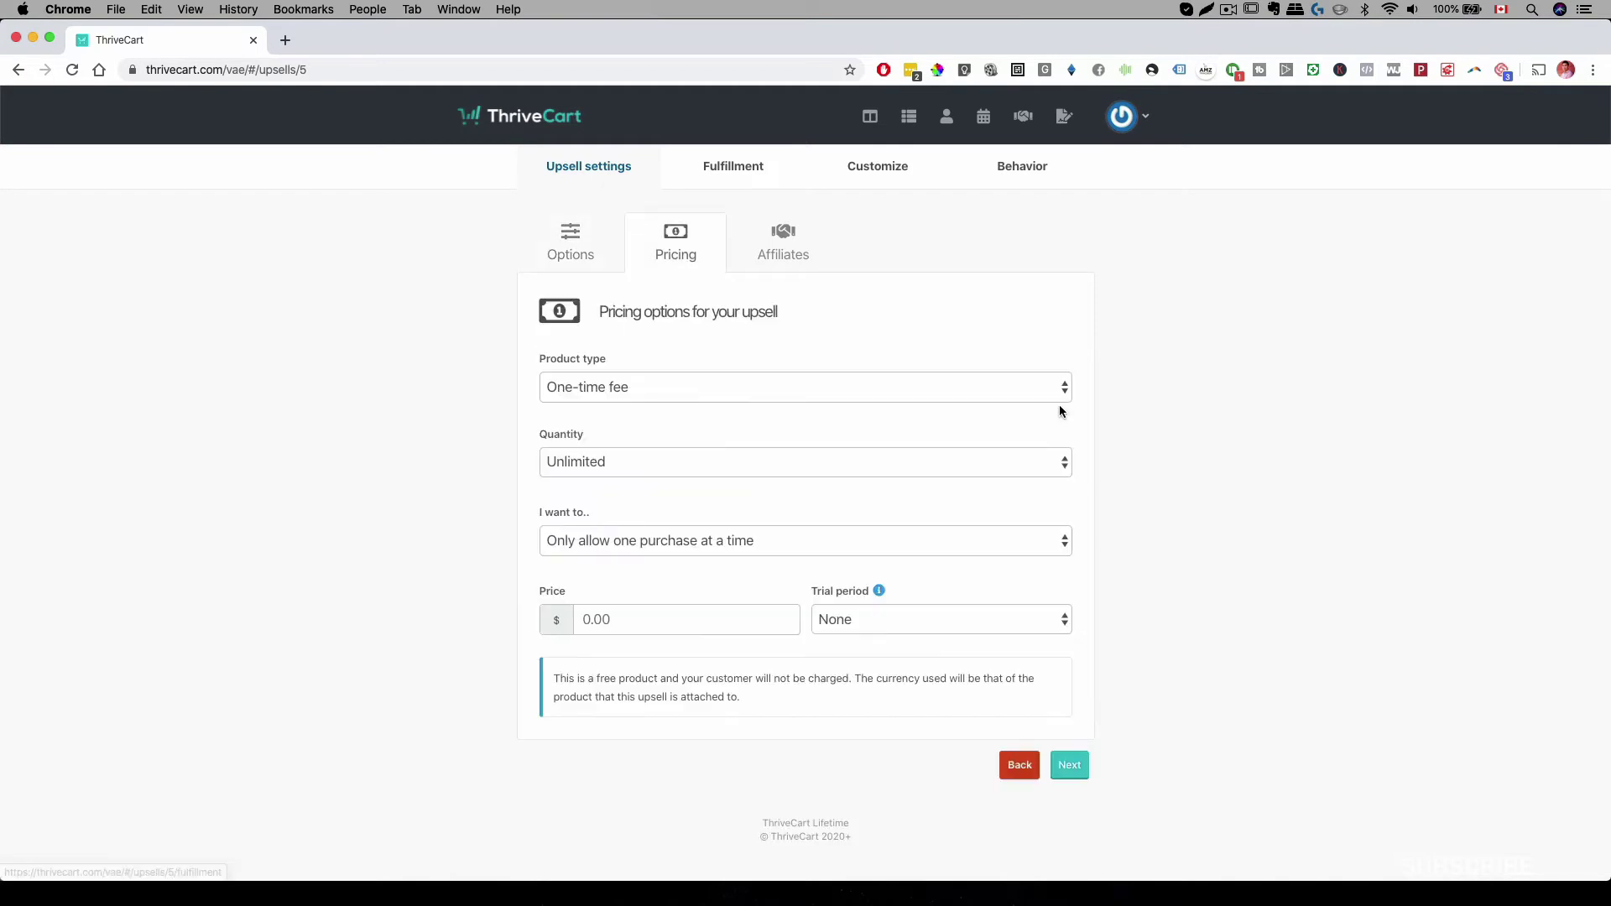
mouse_move(664, 455)
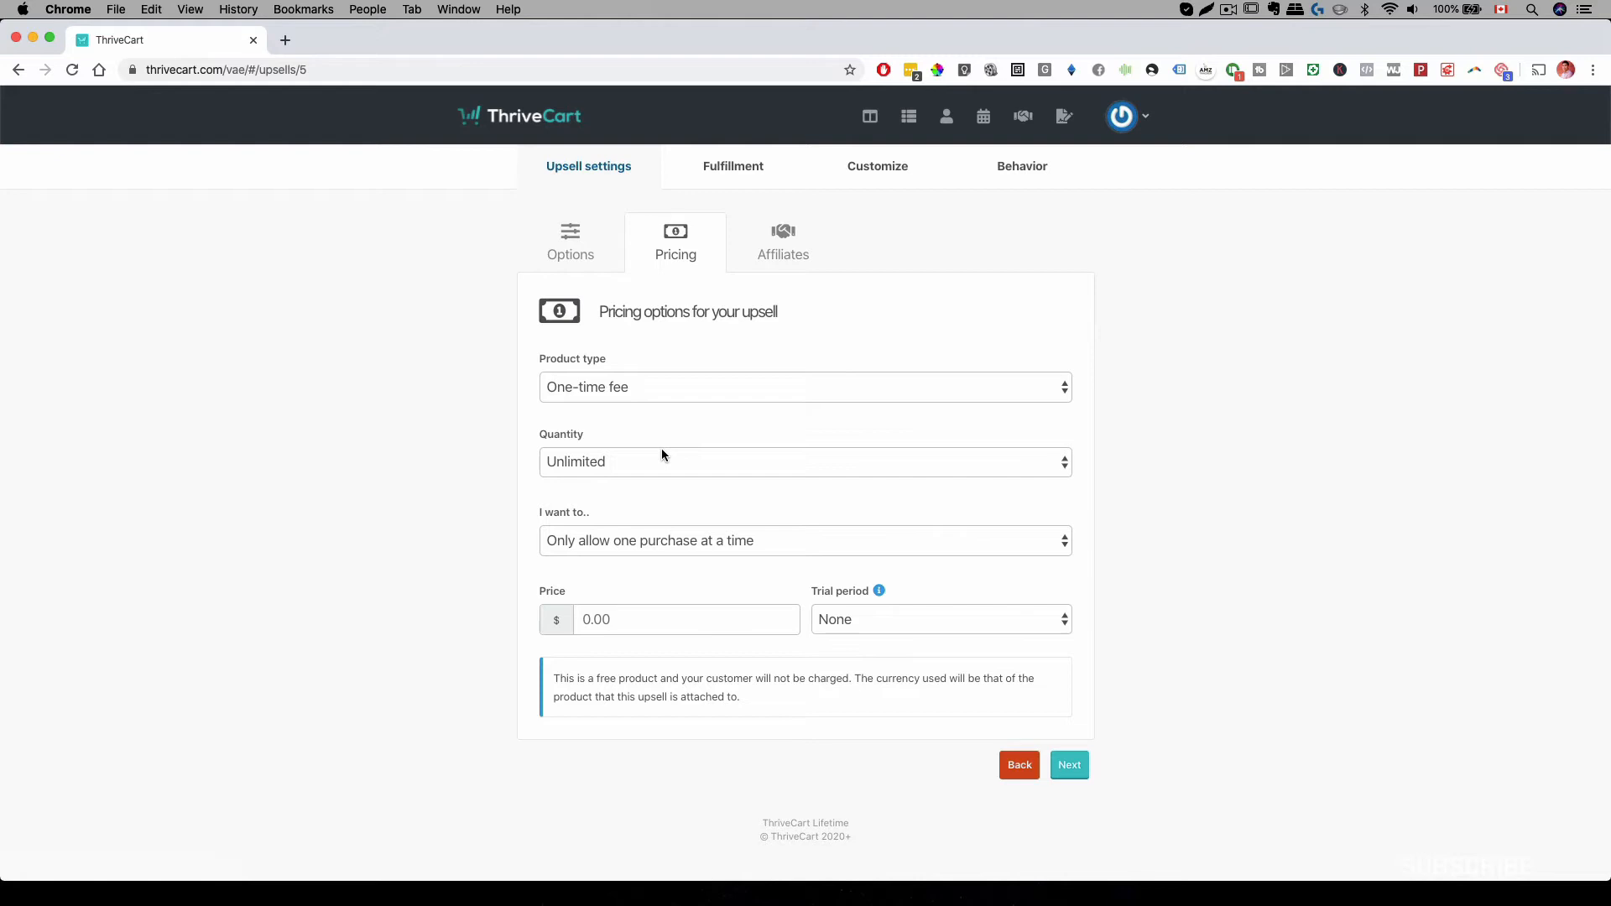
Step: Pass through Pricing, Affiliates and Fulfillment, cancelling the add-shipping-option dialog
click(782, 242)
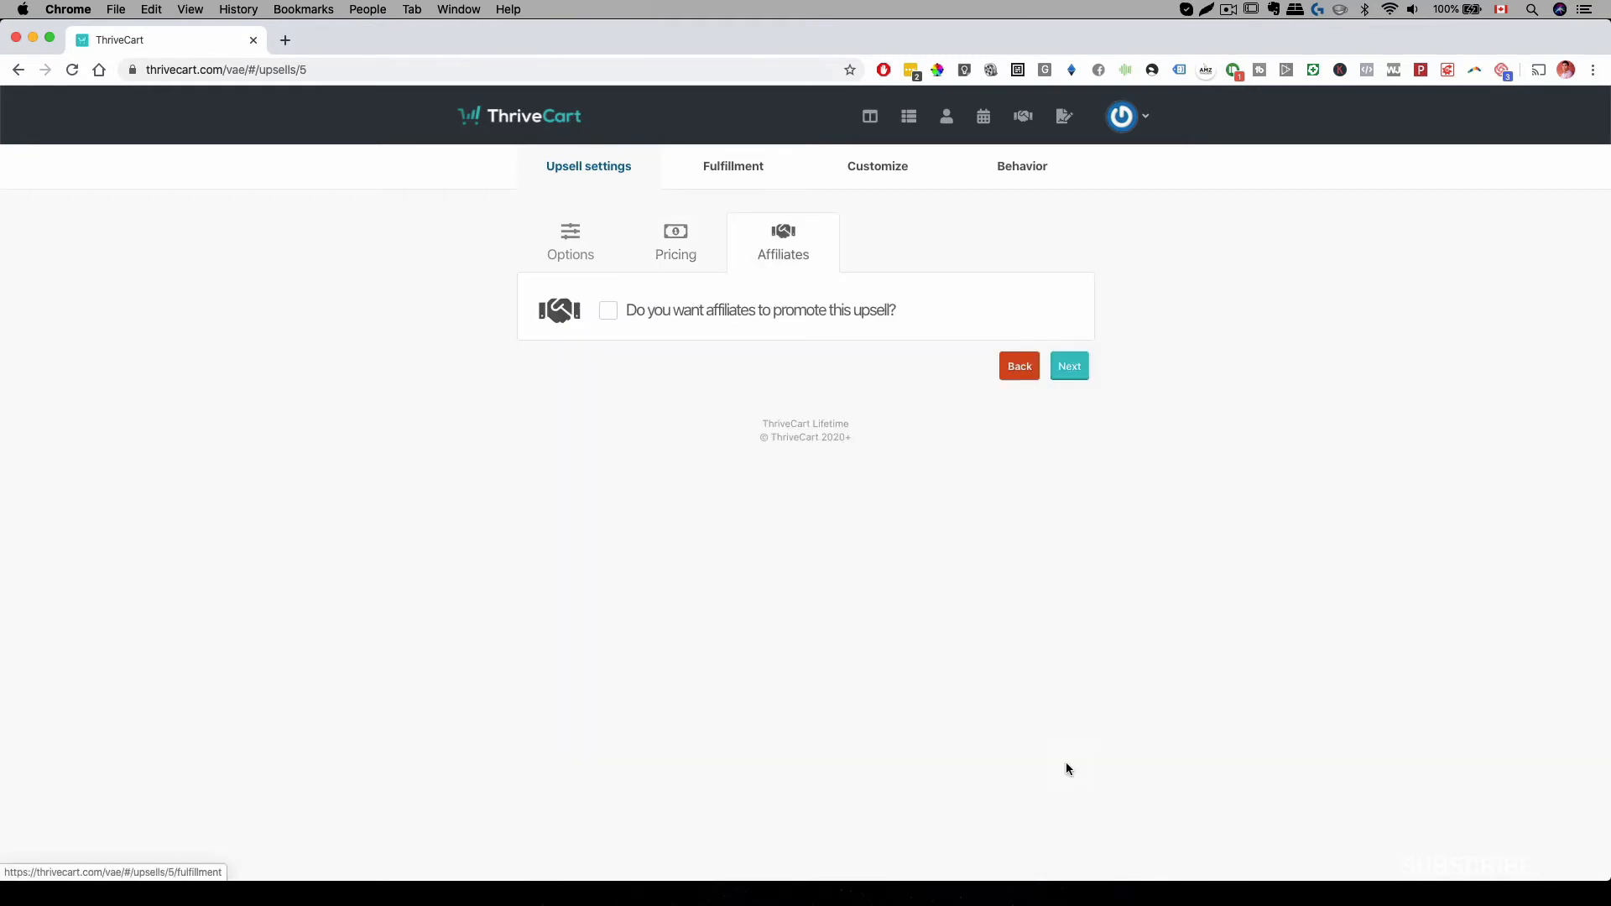
mouse_move(1067, 376)
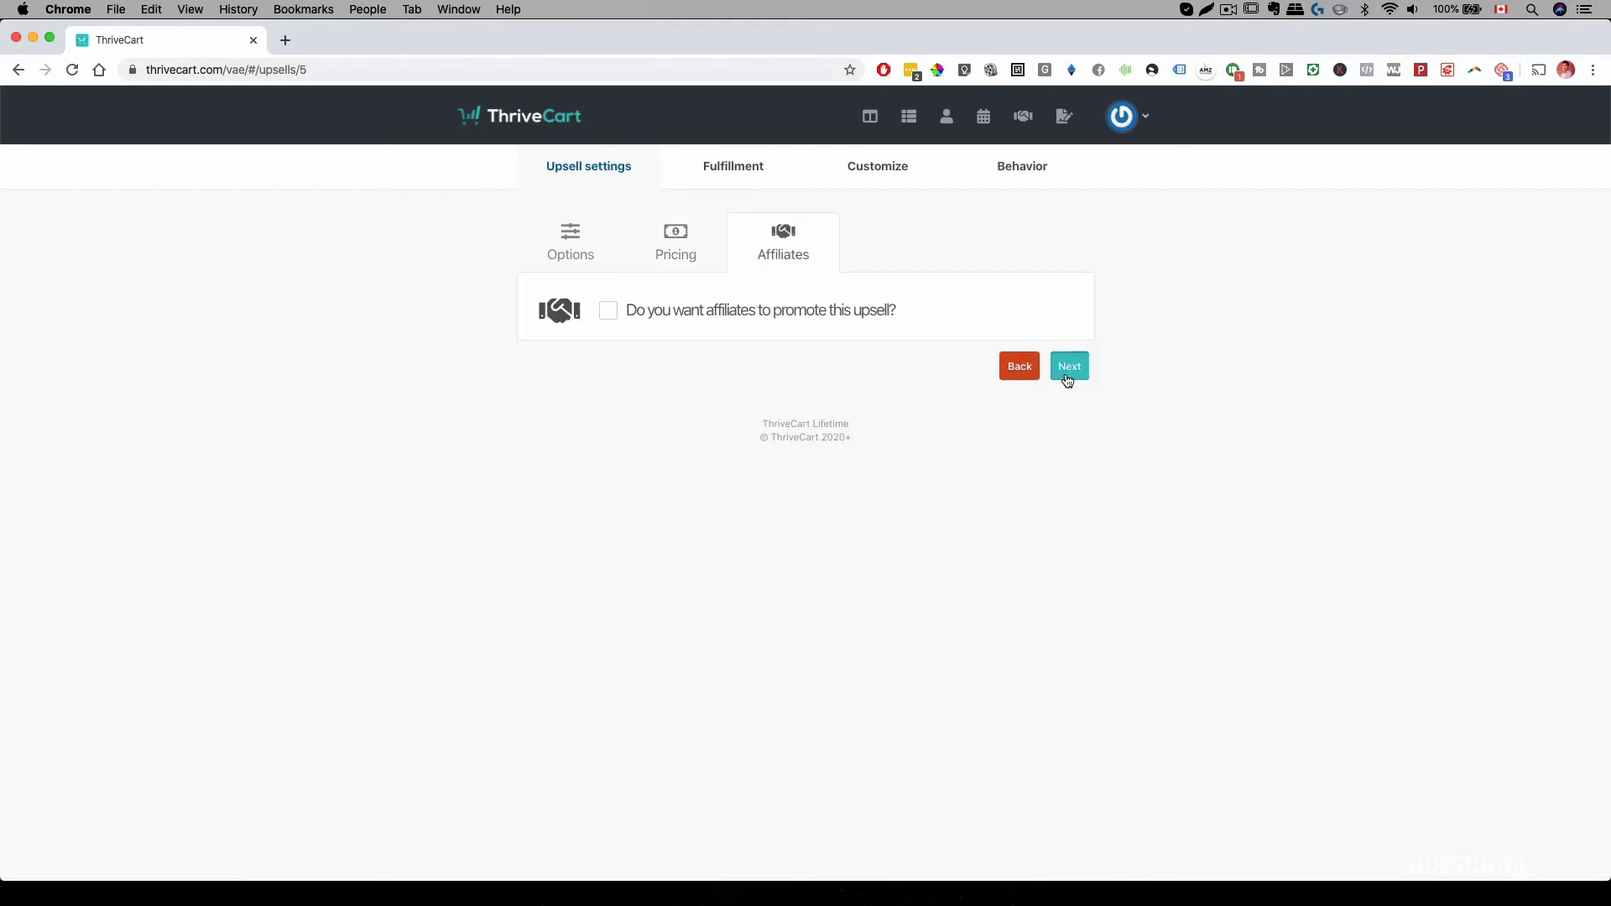
click(1069, 366)
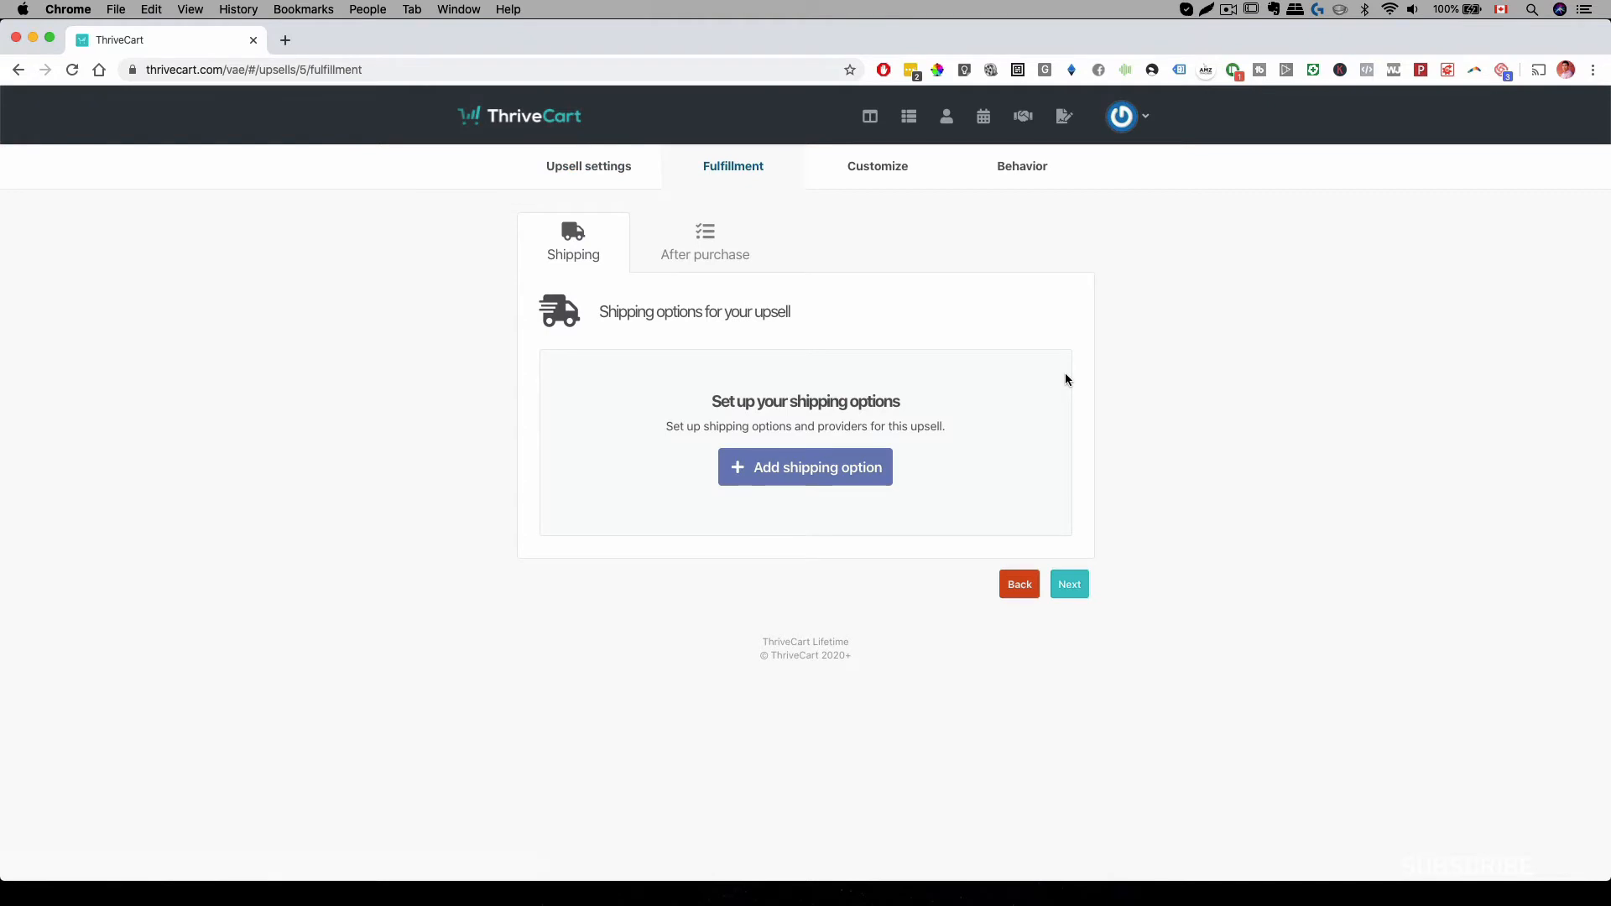
click(805, 466)
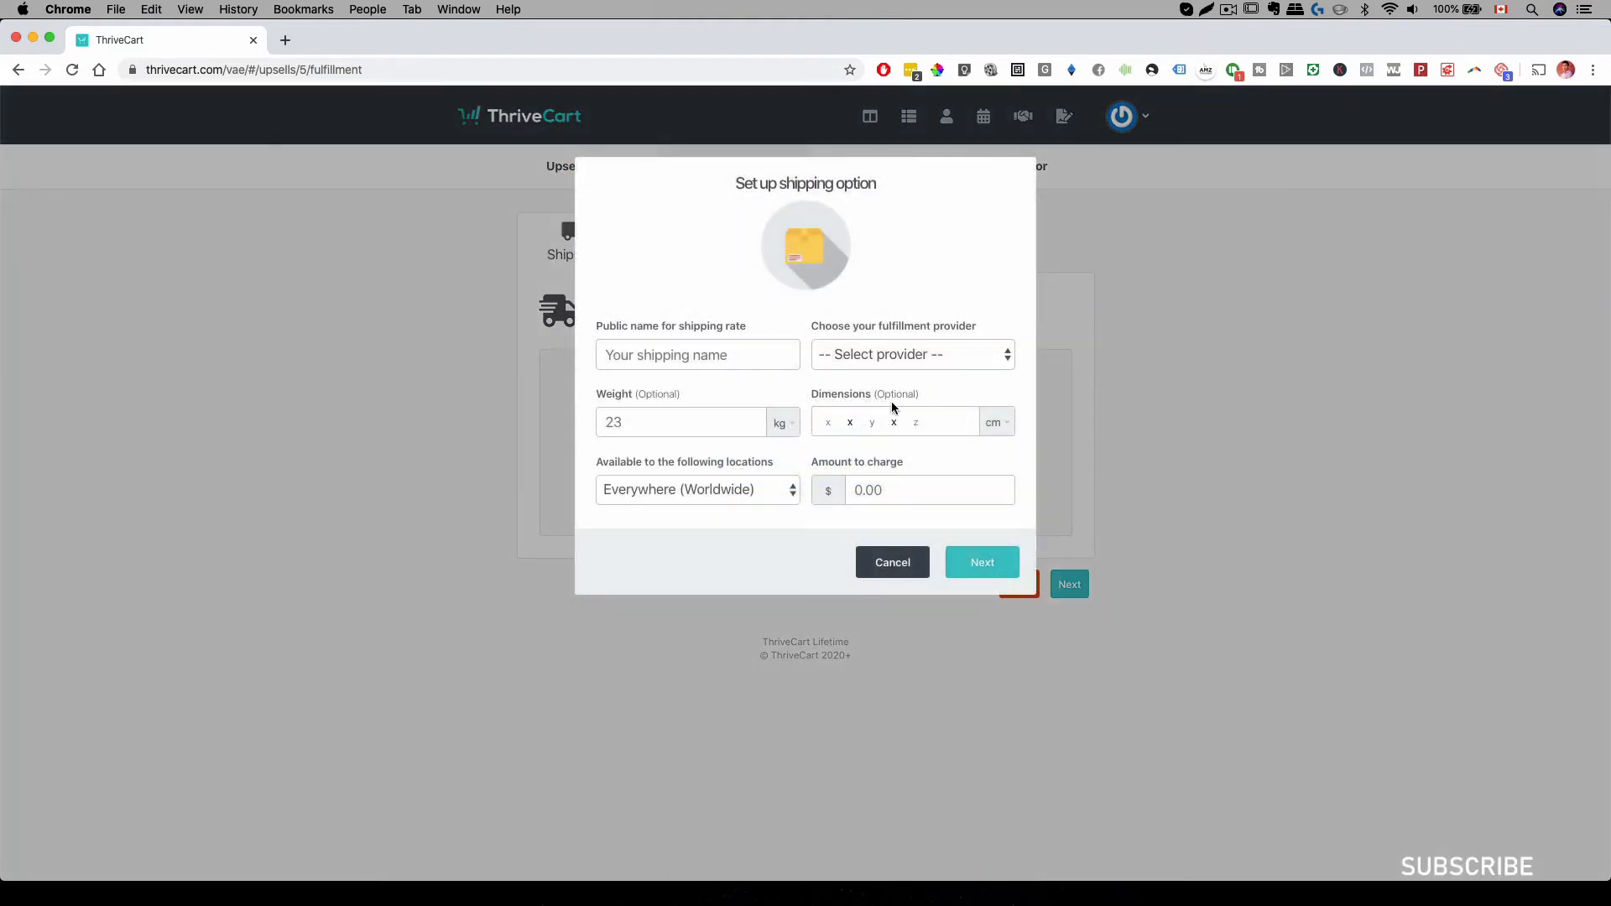
click(892, 562)
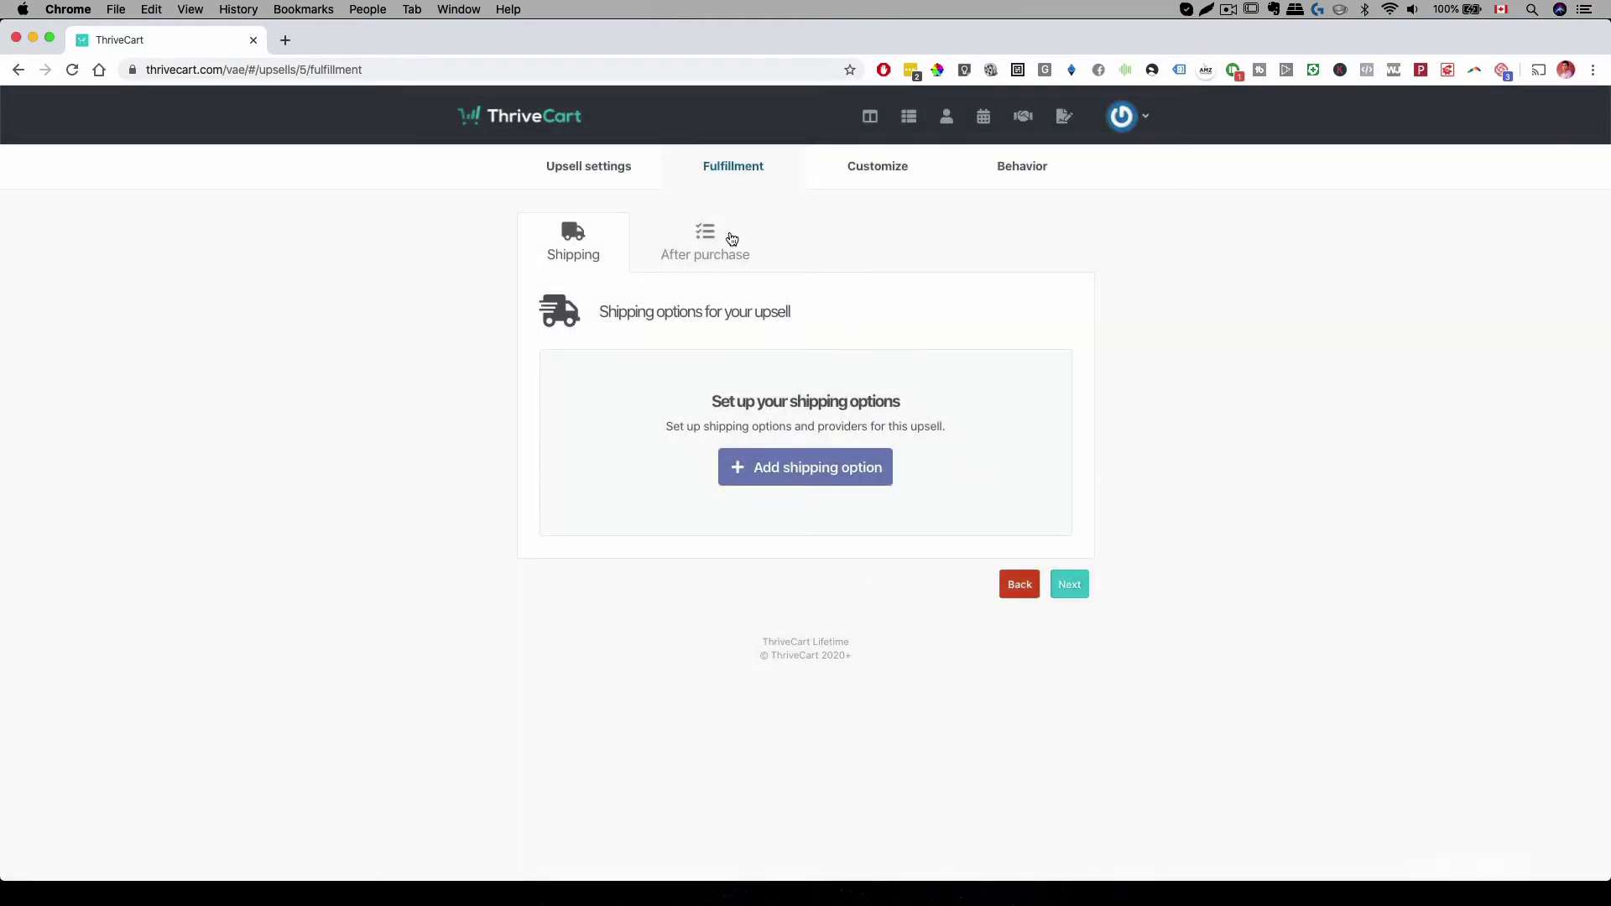
click(871, 166)
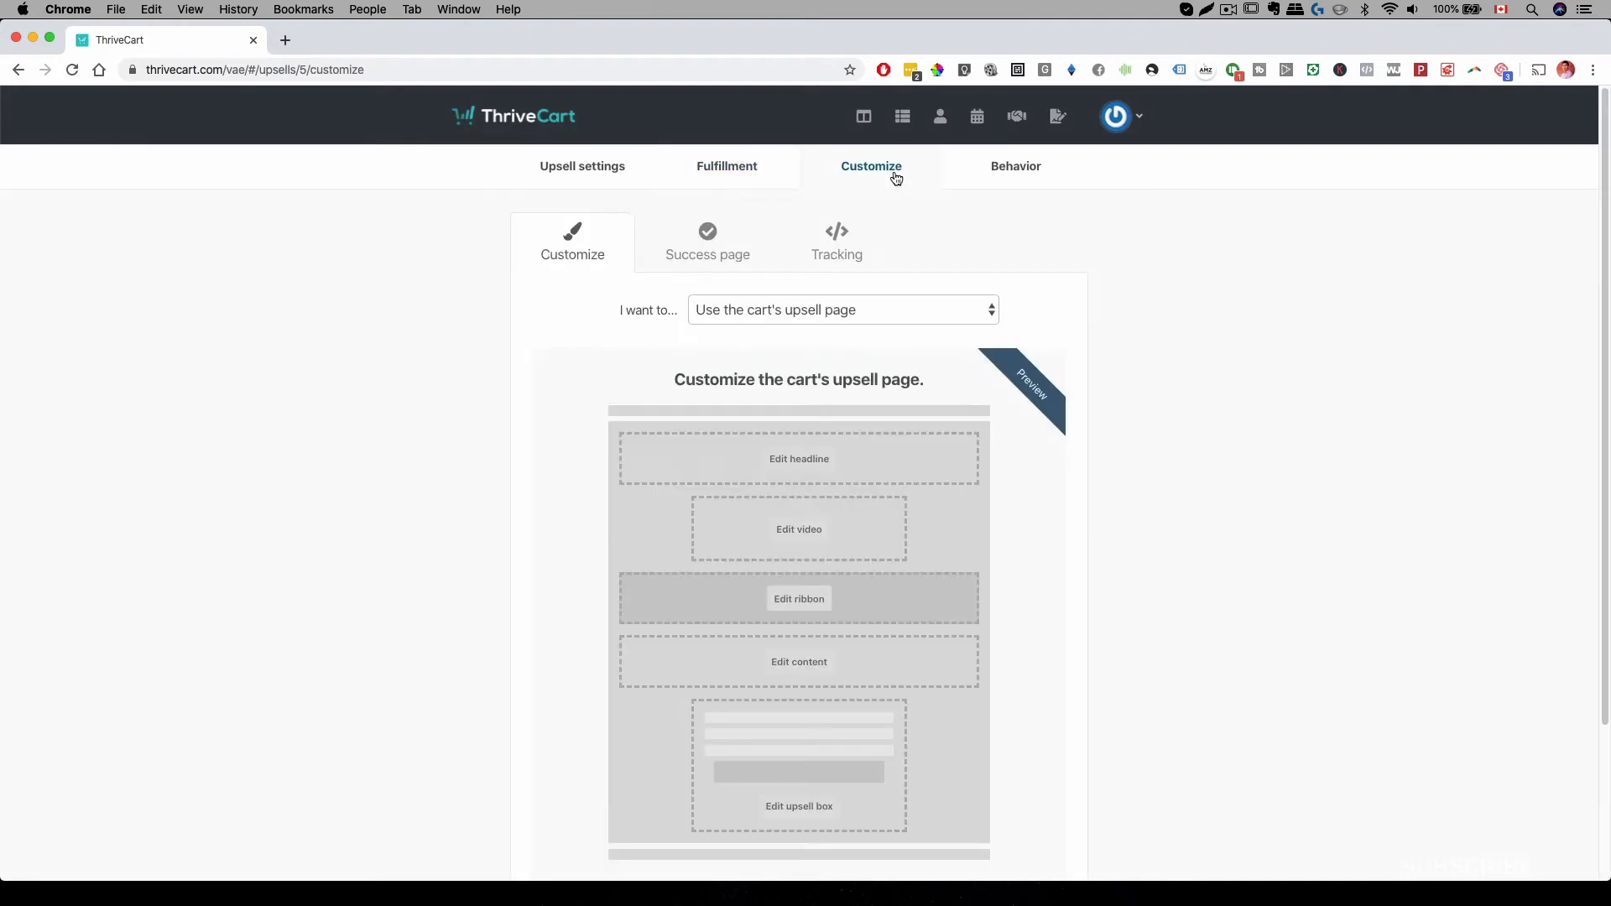
Step: Review the upsell page's headline and video editors, closing each without changes
scroll(down, 3)
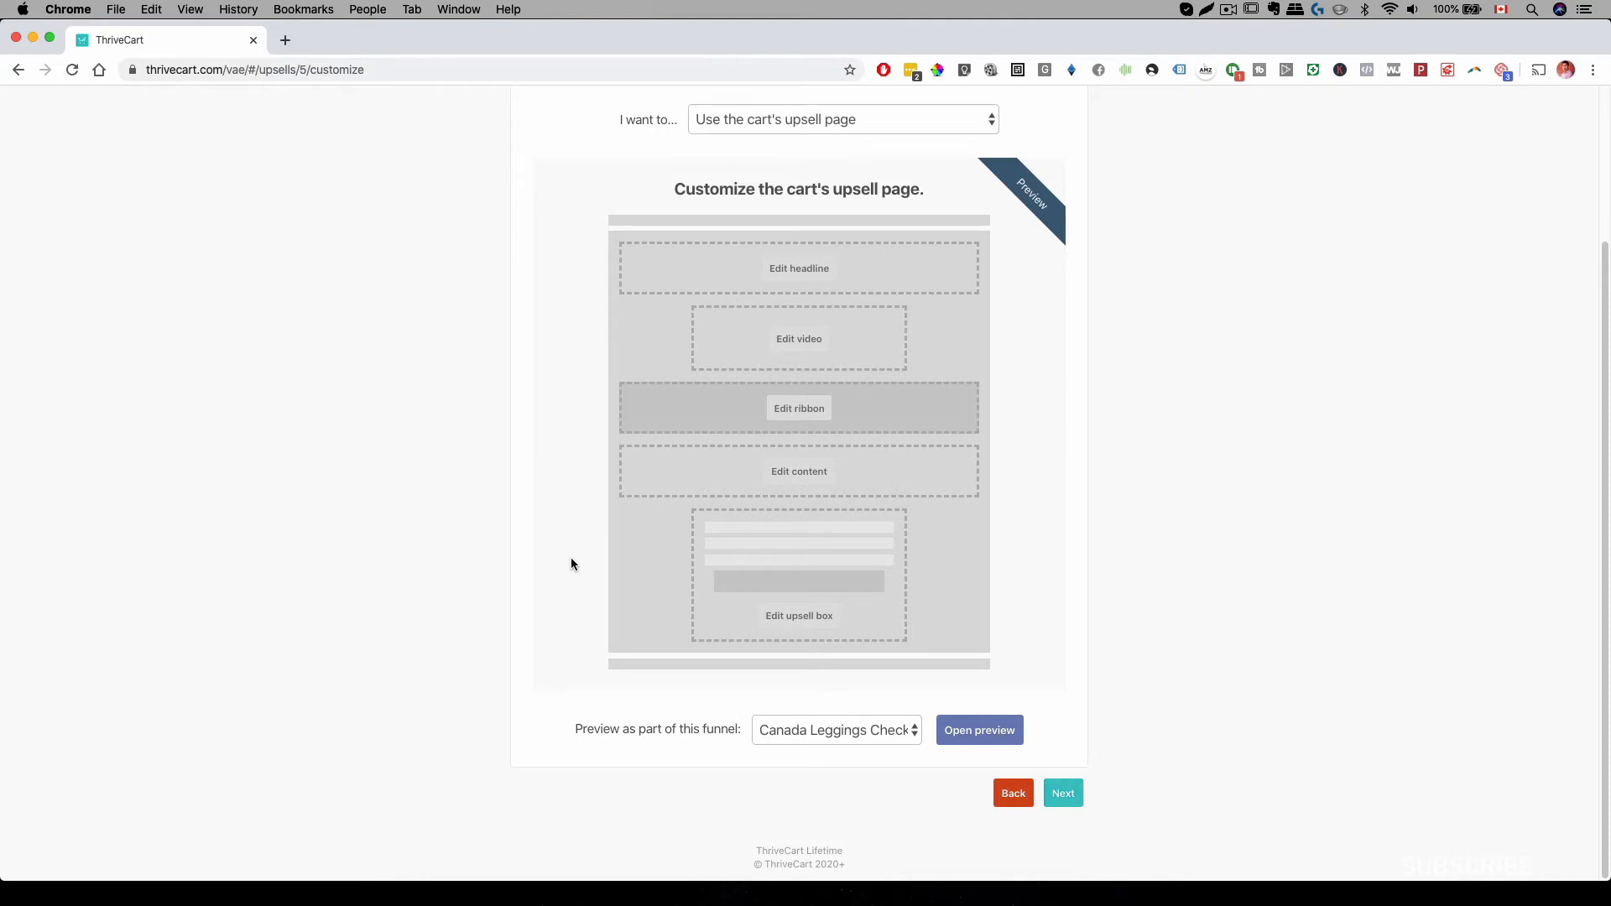
click(799, 267)
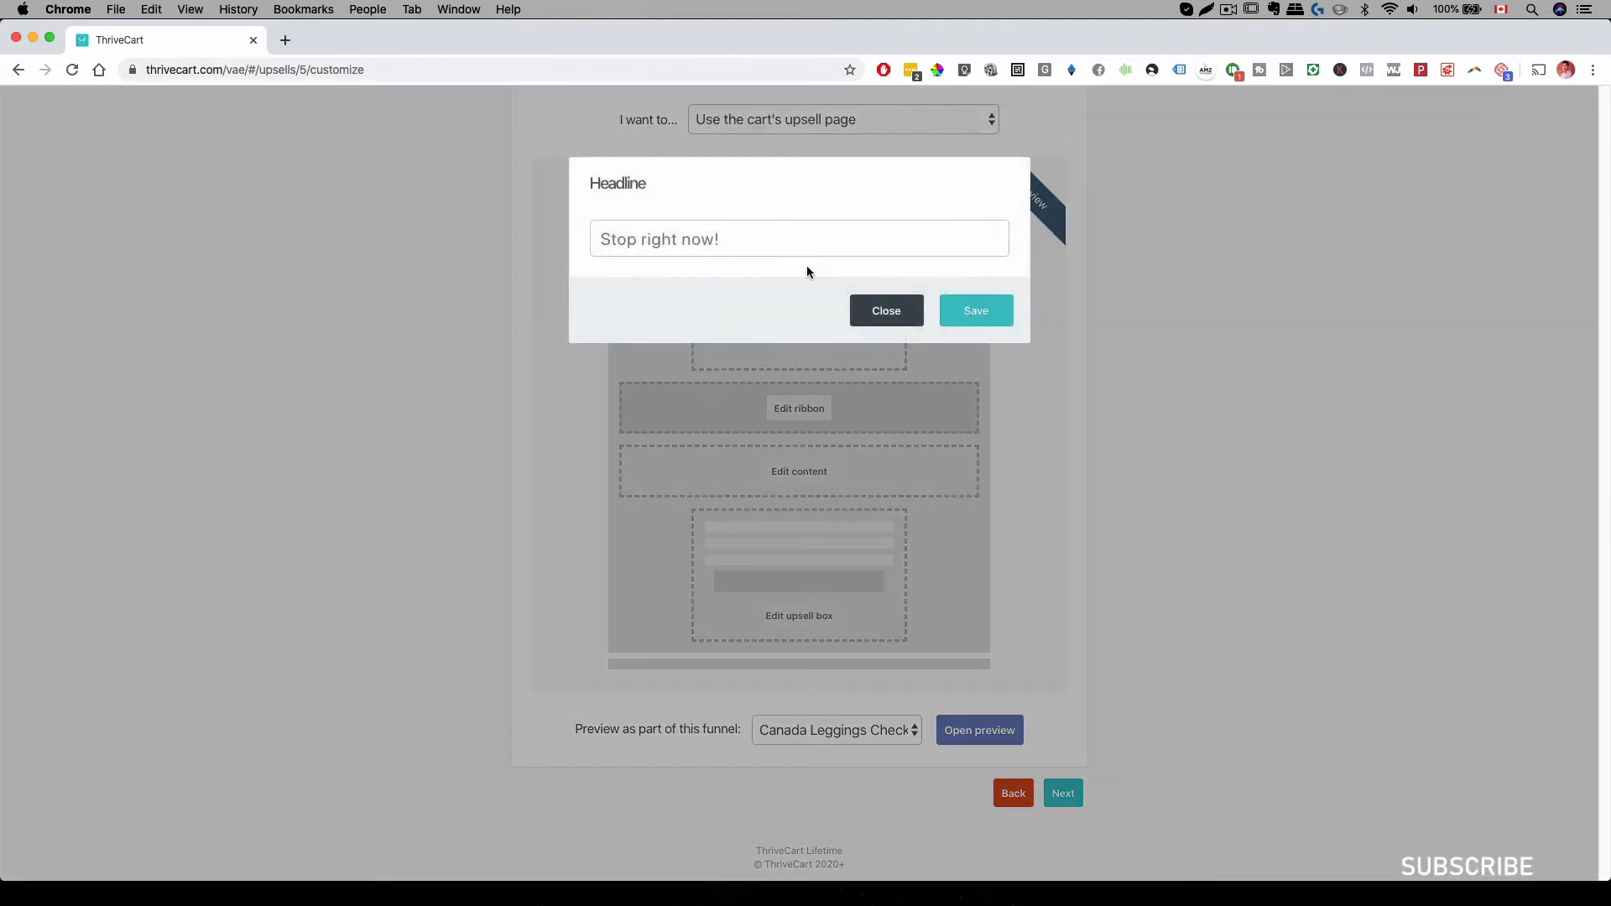
click(886, 311)
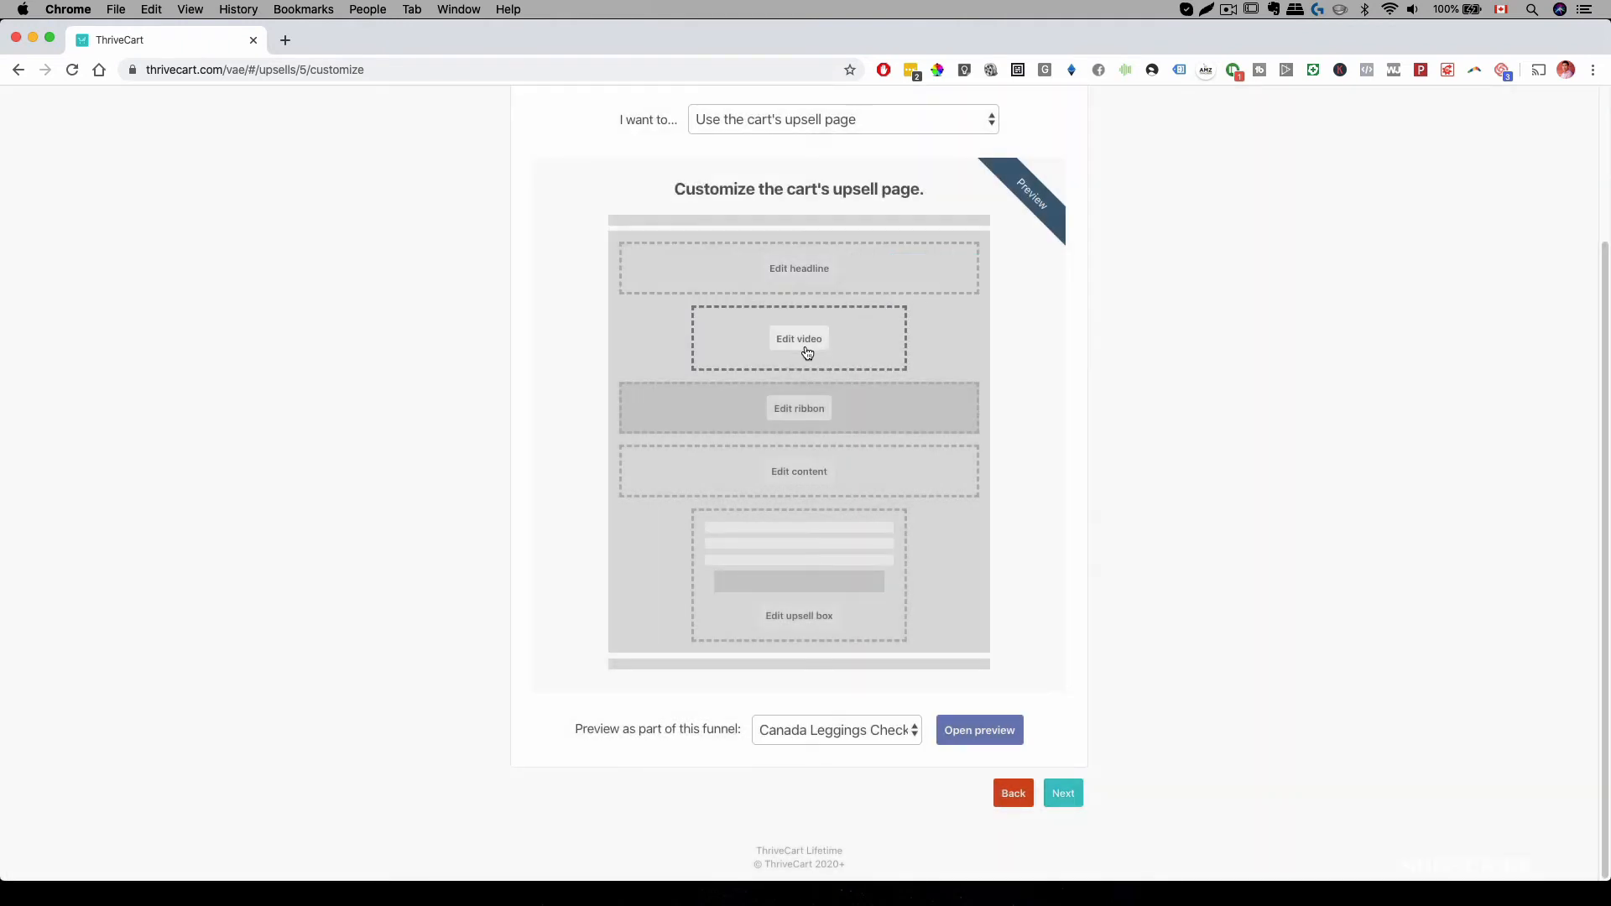
click(799, 339)
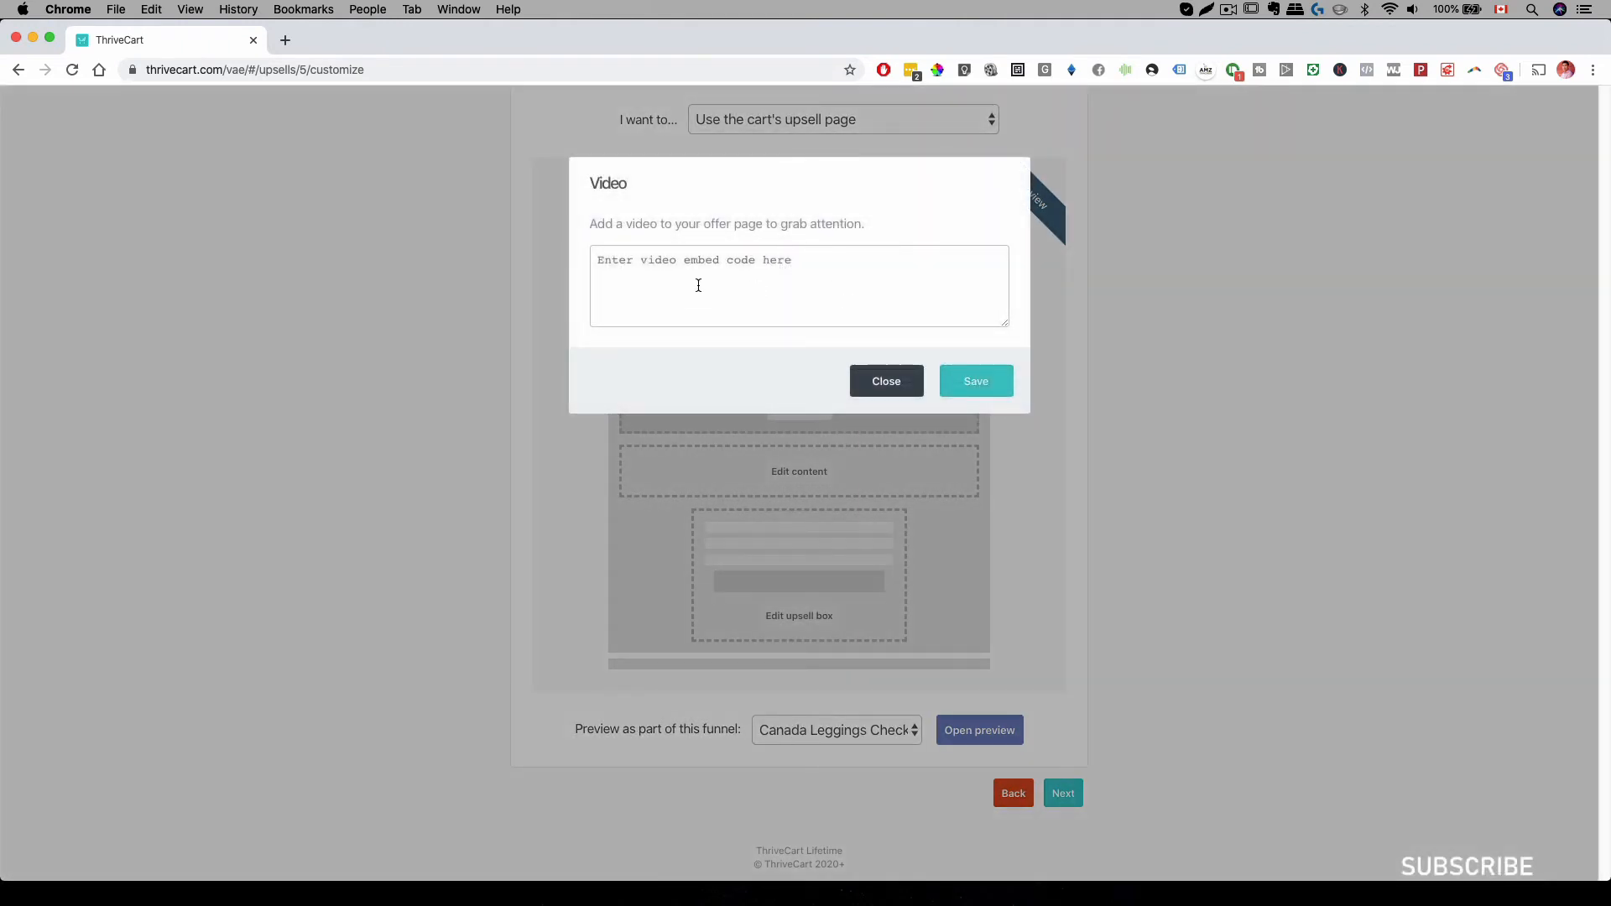
mouse_move(882, 384)
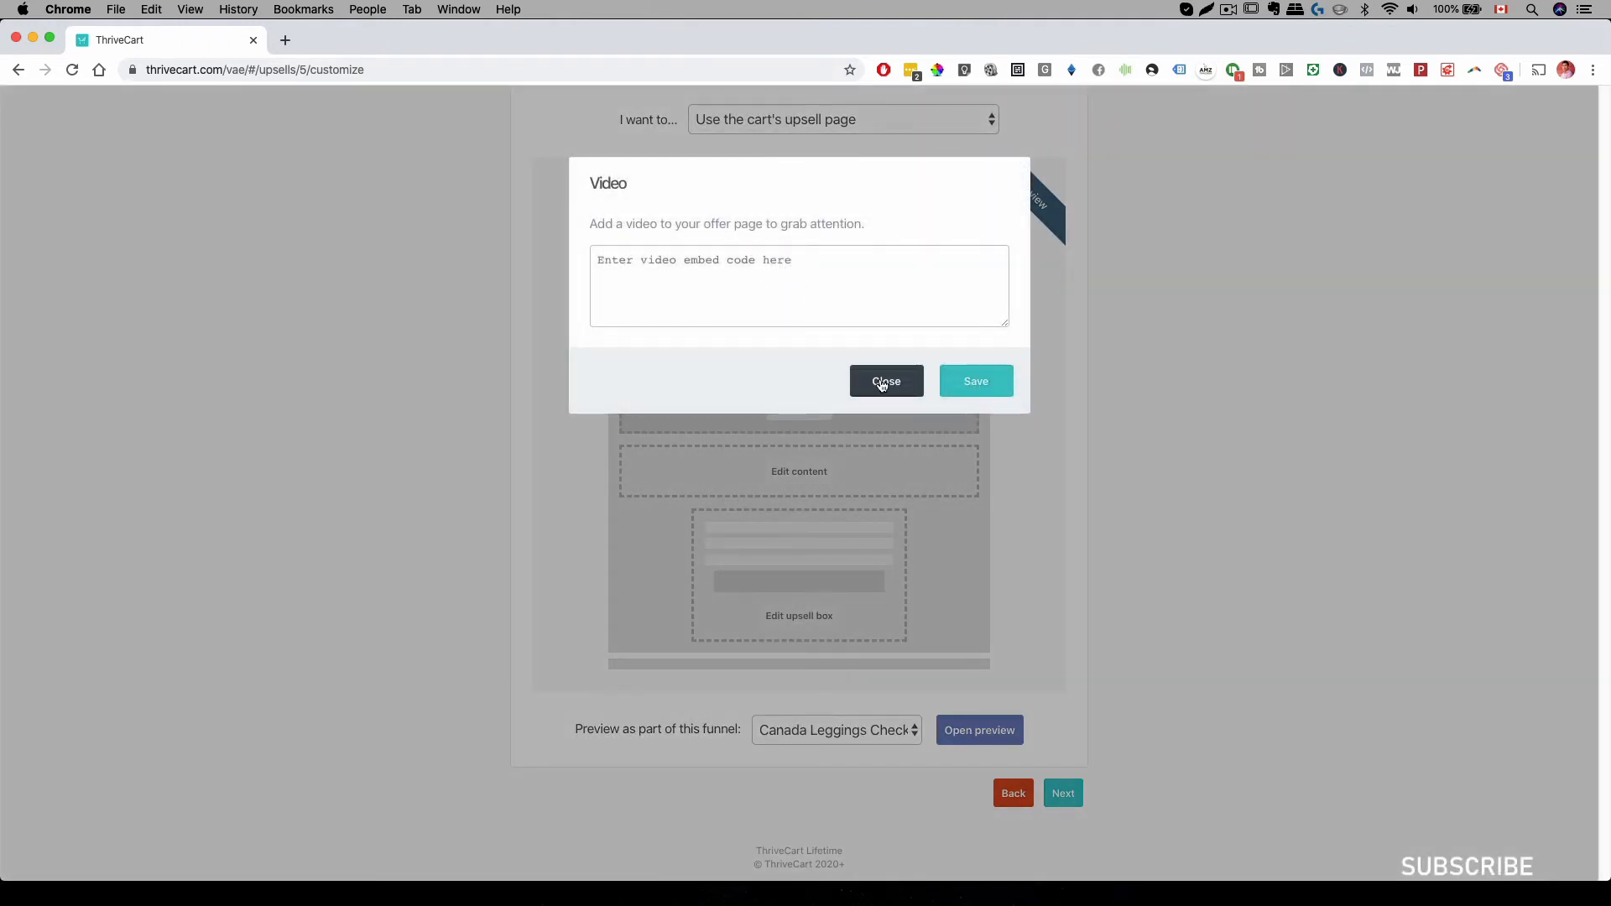
click(886, 381)
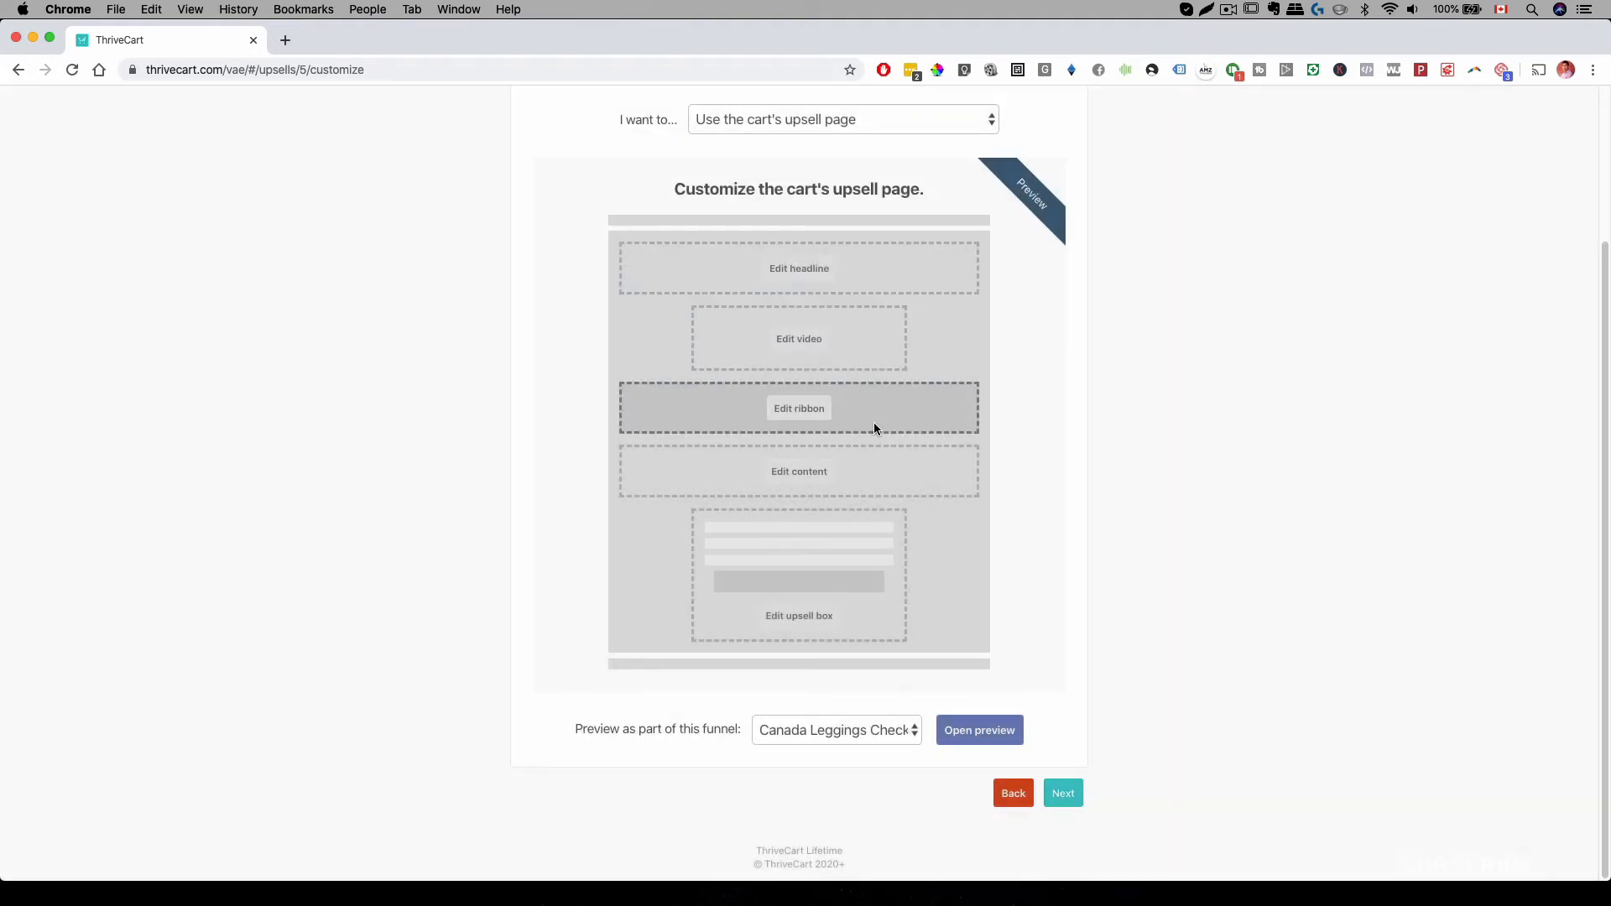
mouse_move(835, 473)
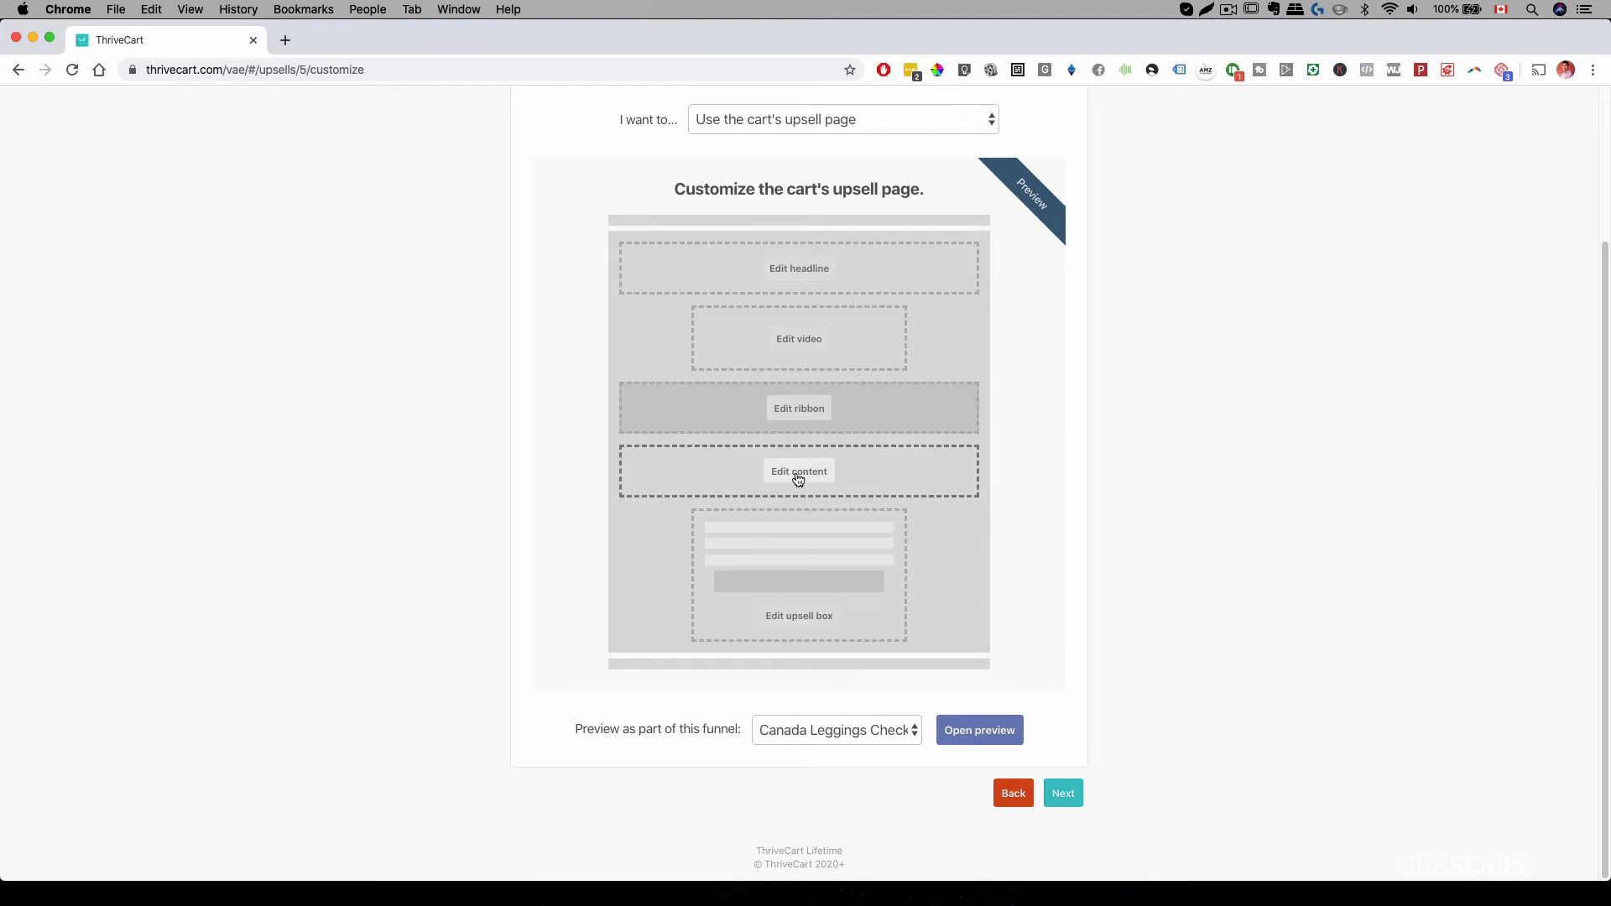
Step: Review the page content and upsell purchase box editors, leaving both unchanged
click(798, 470)
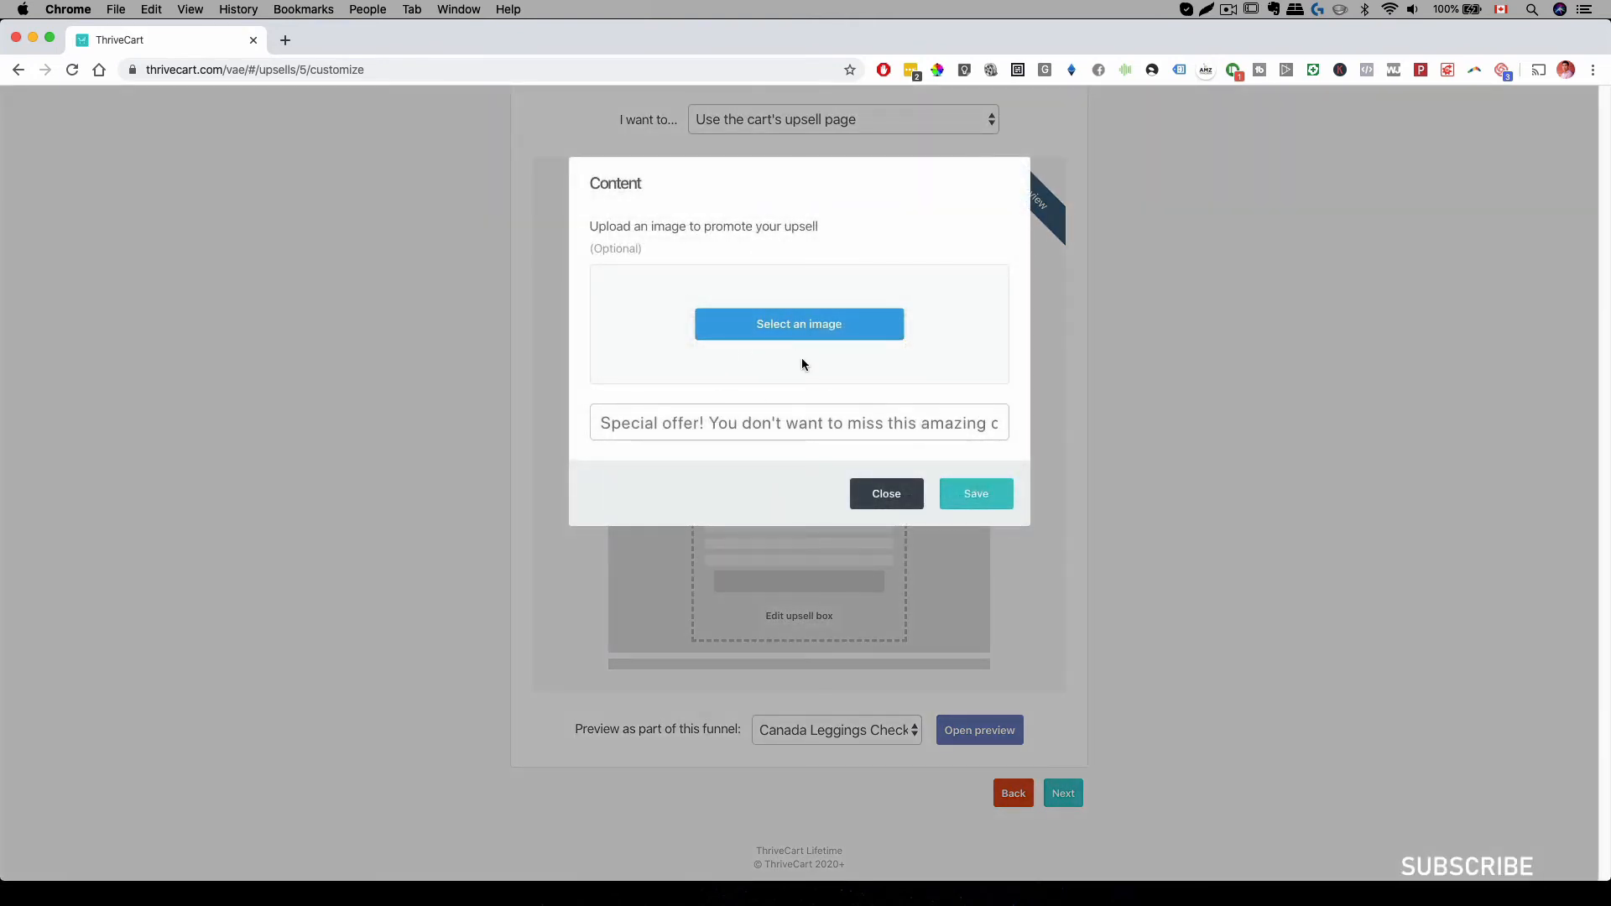
click(886, 494)
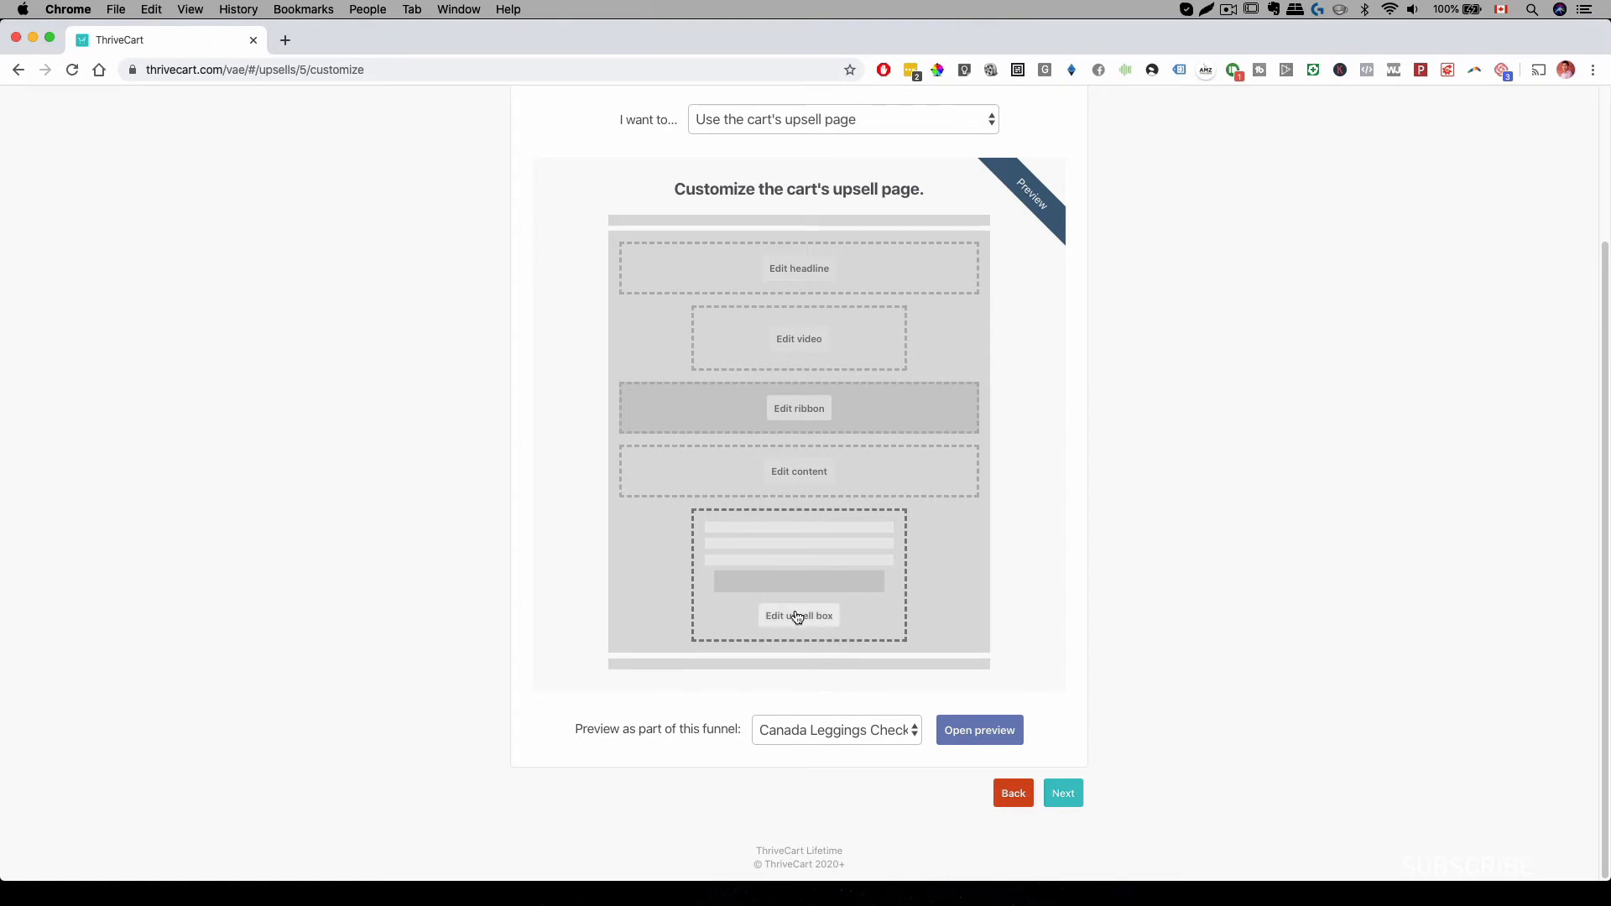
click(798, 614)
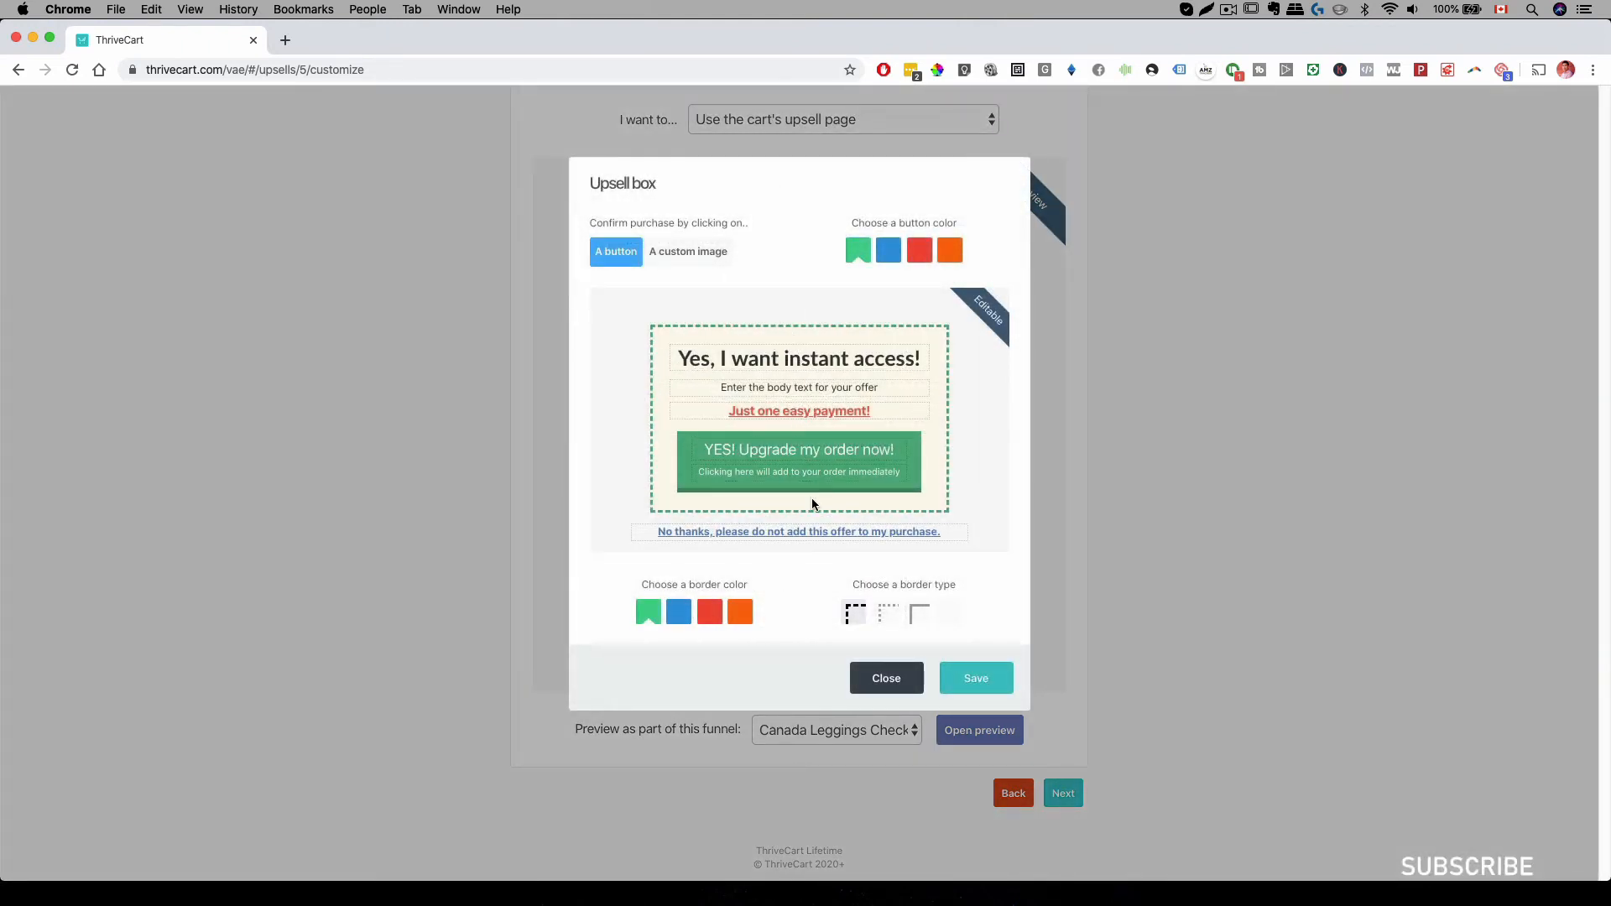
click(886, 678)
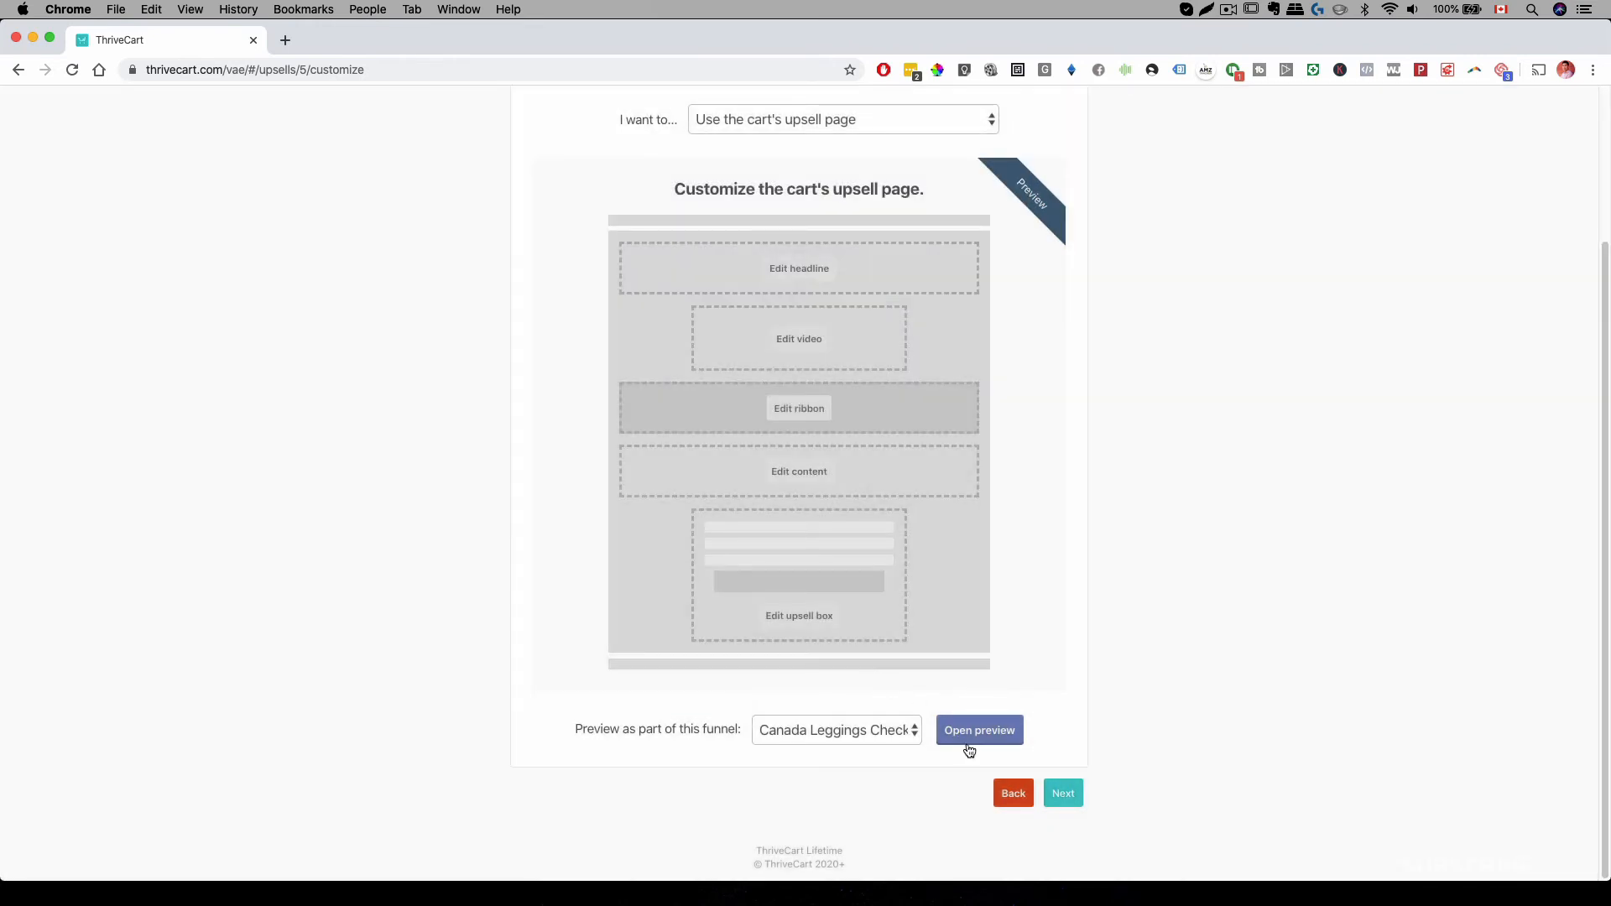
Step: Preview the leggings upsell page with its offer and shipping form, then return to Products
click(979, 730)
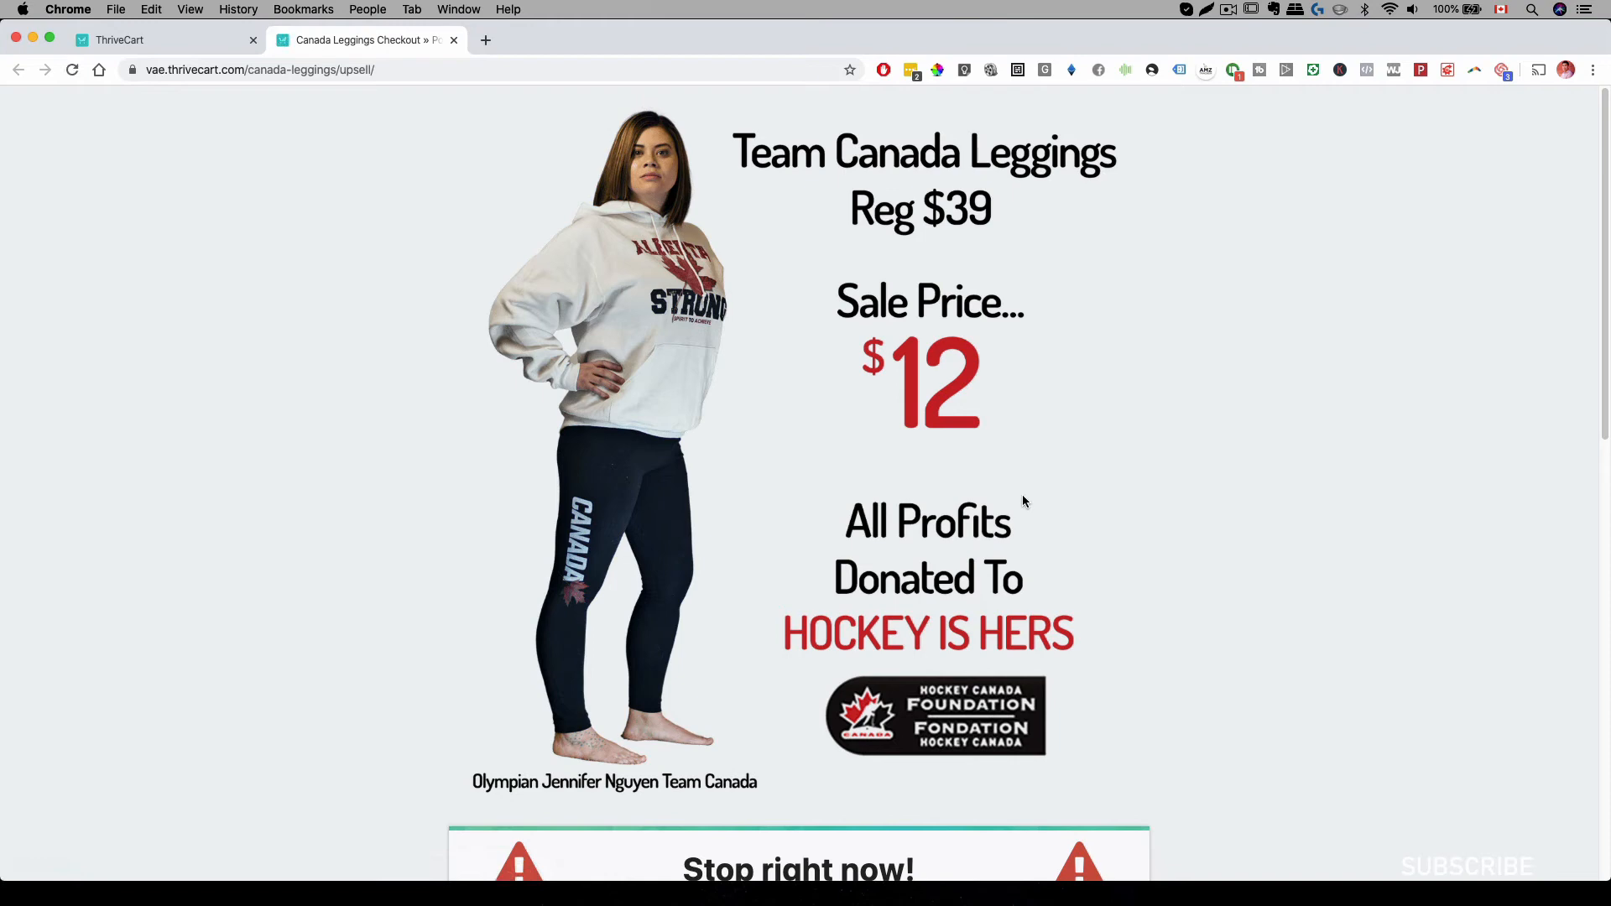
mouse_move(819, 208)
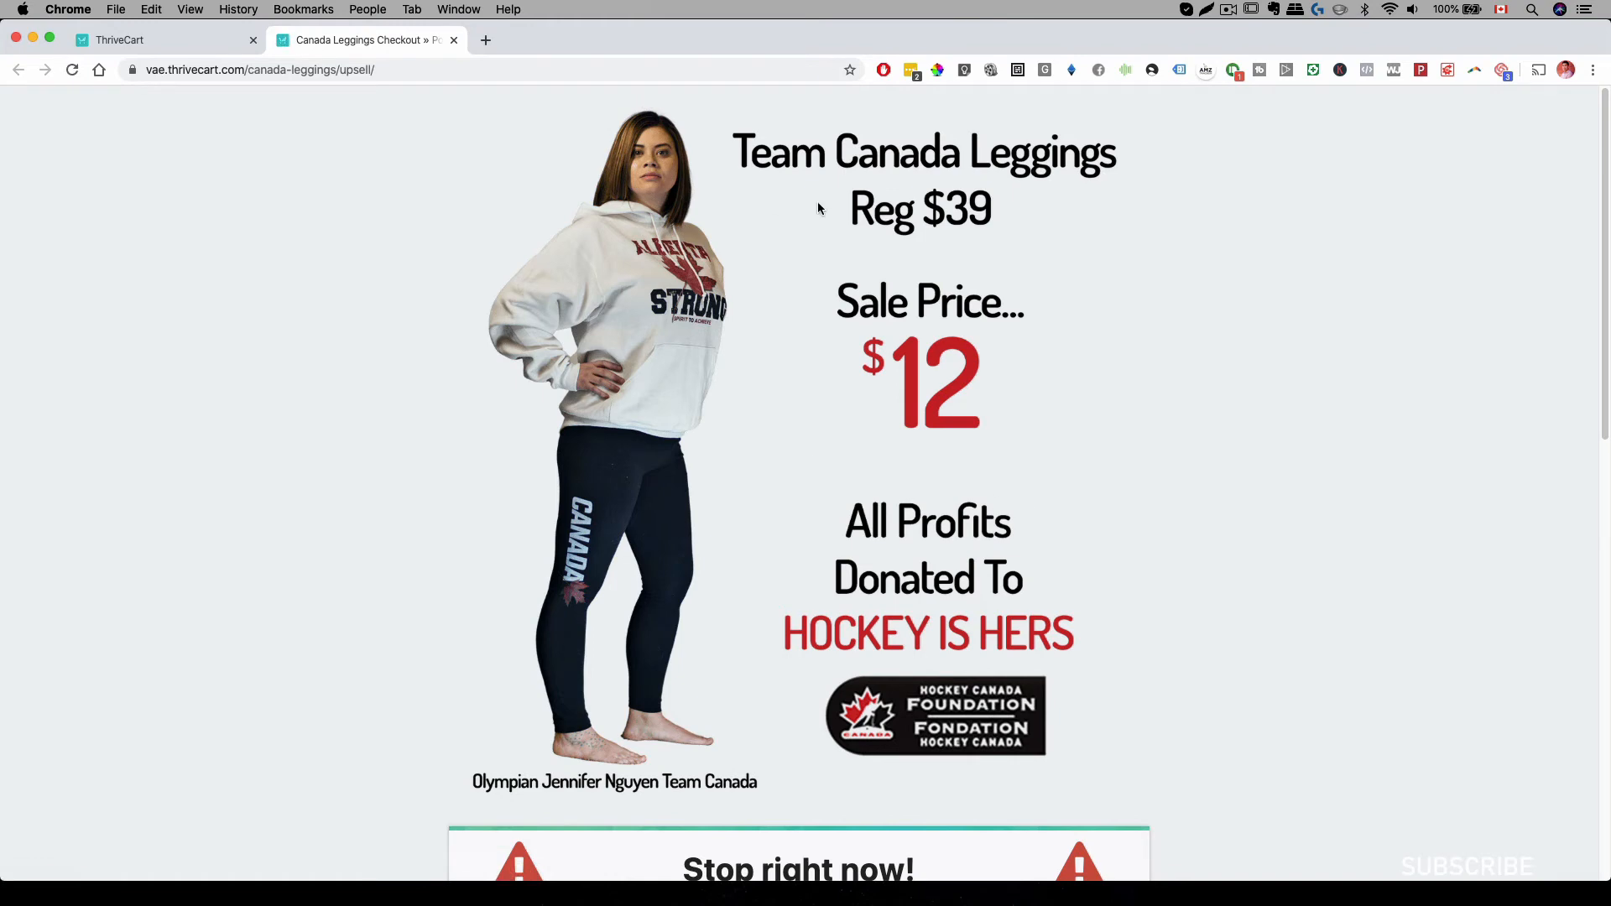
scroll(down, 3)
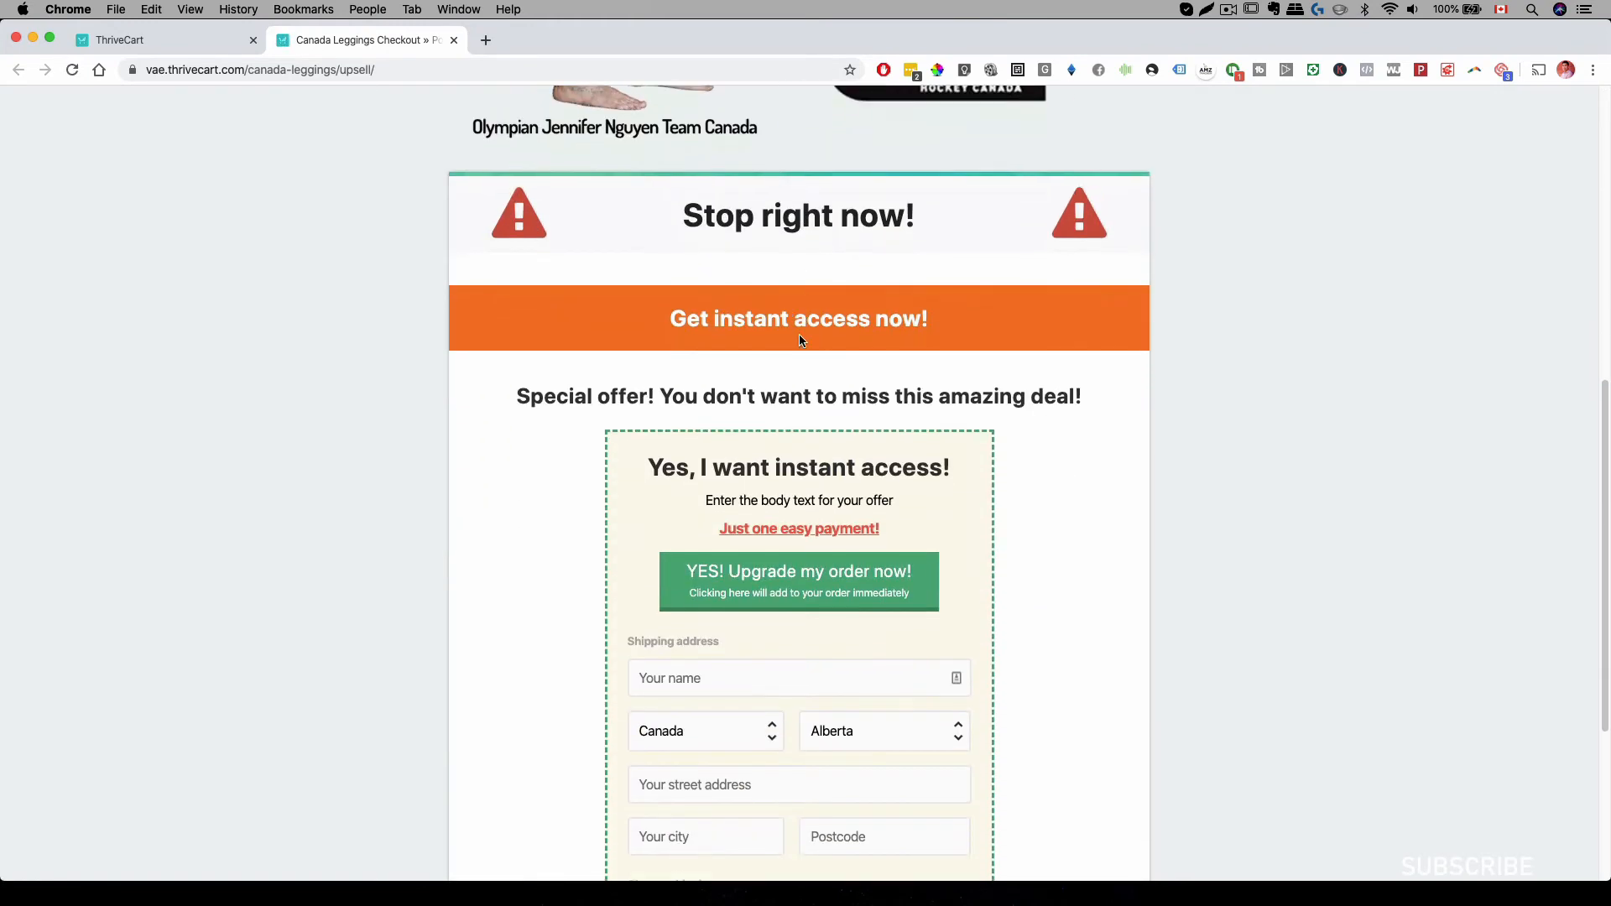
scroll(down, 3)
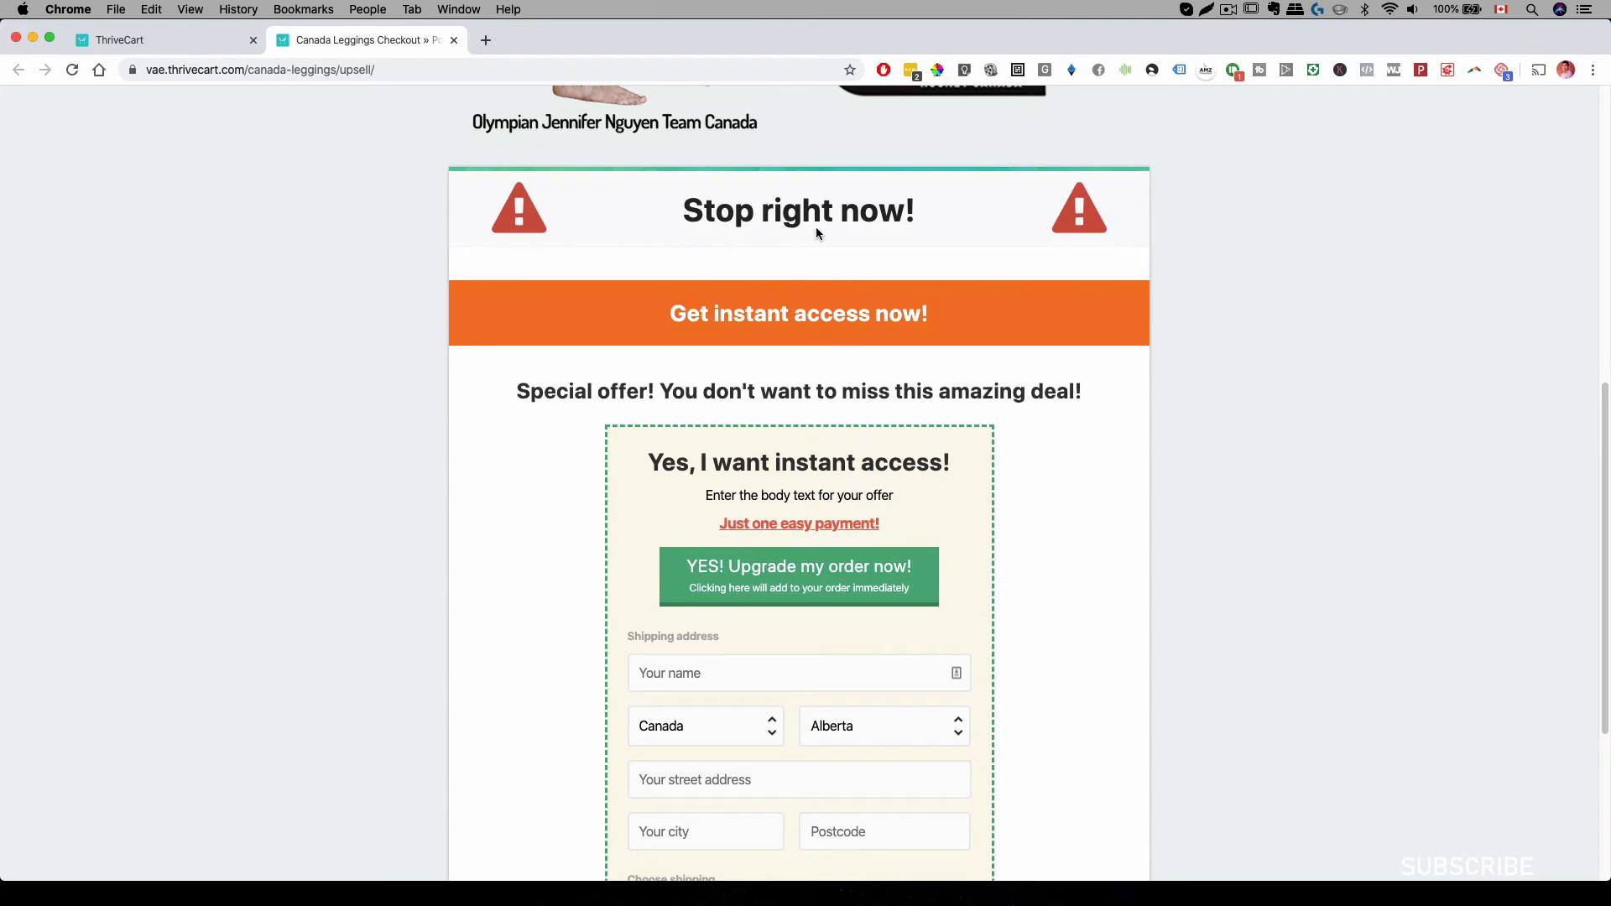
scroll(down, 3)
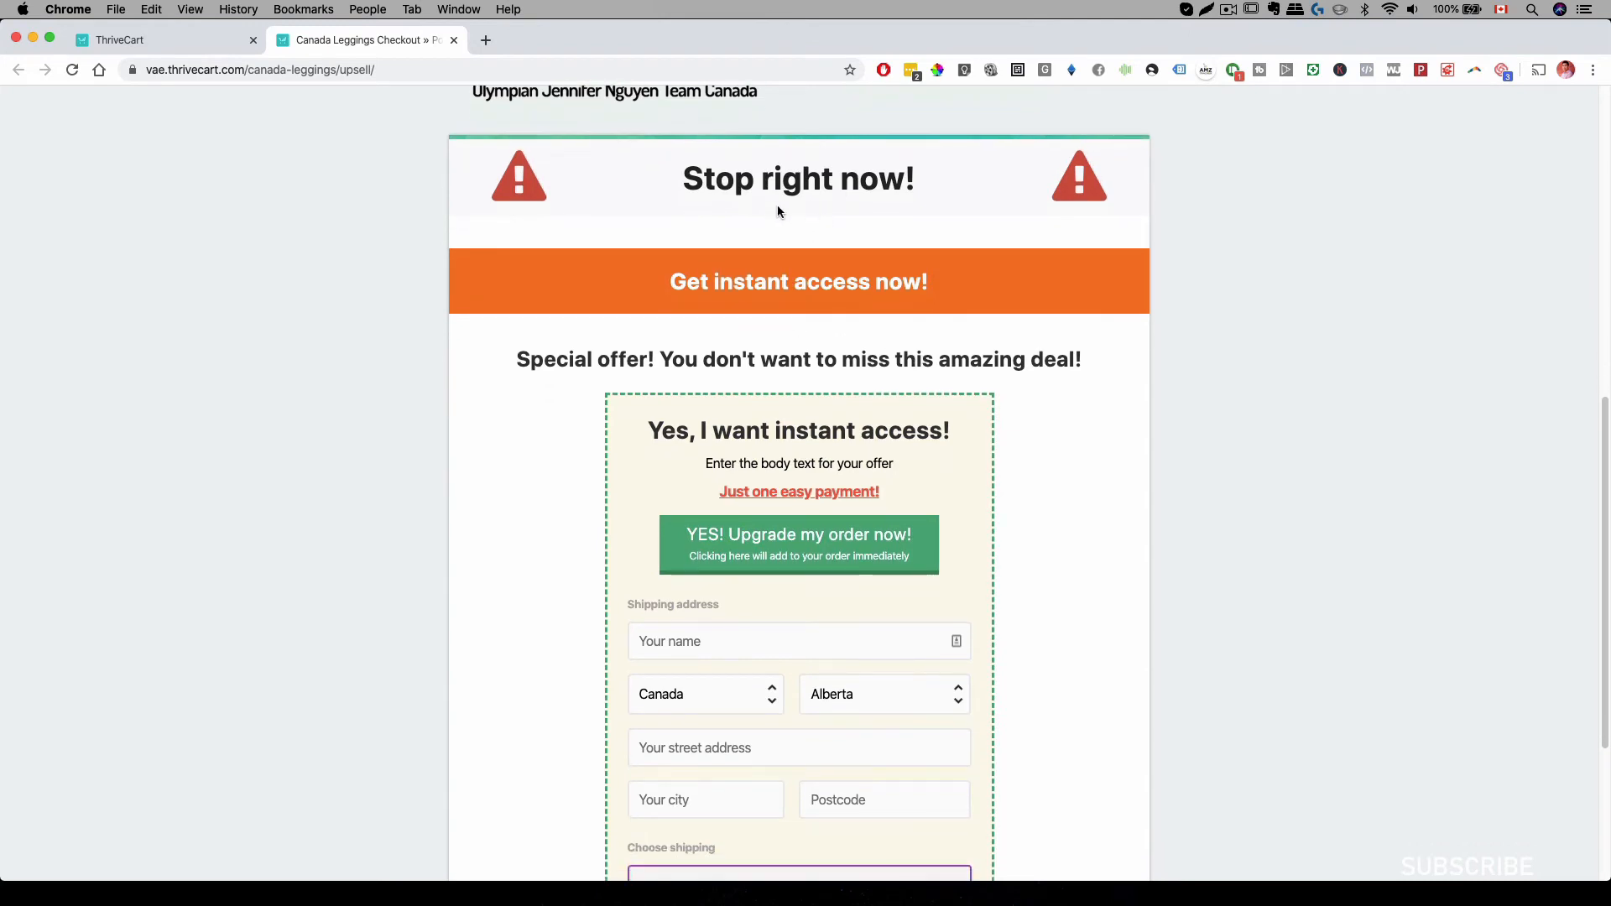
scroll(down, 3)
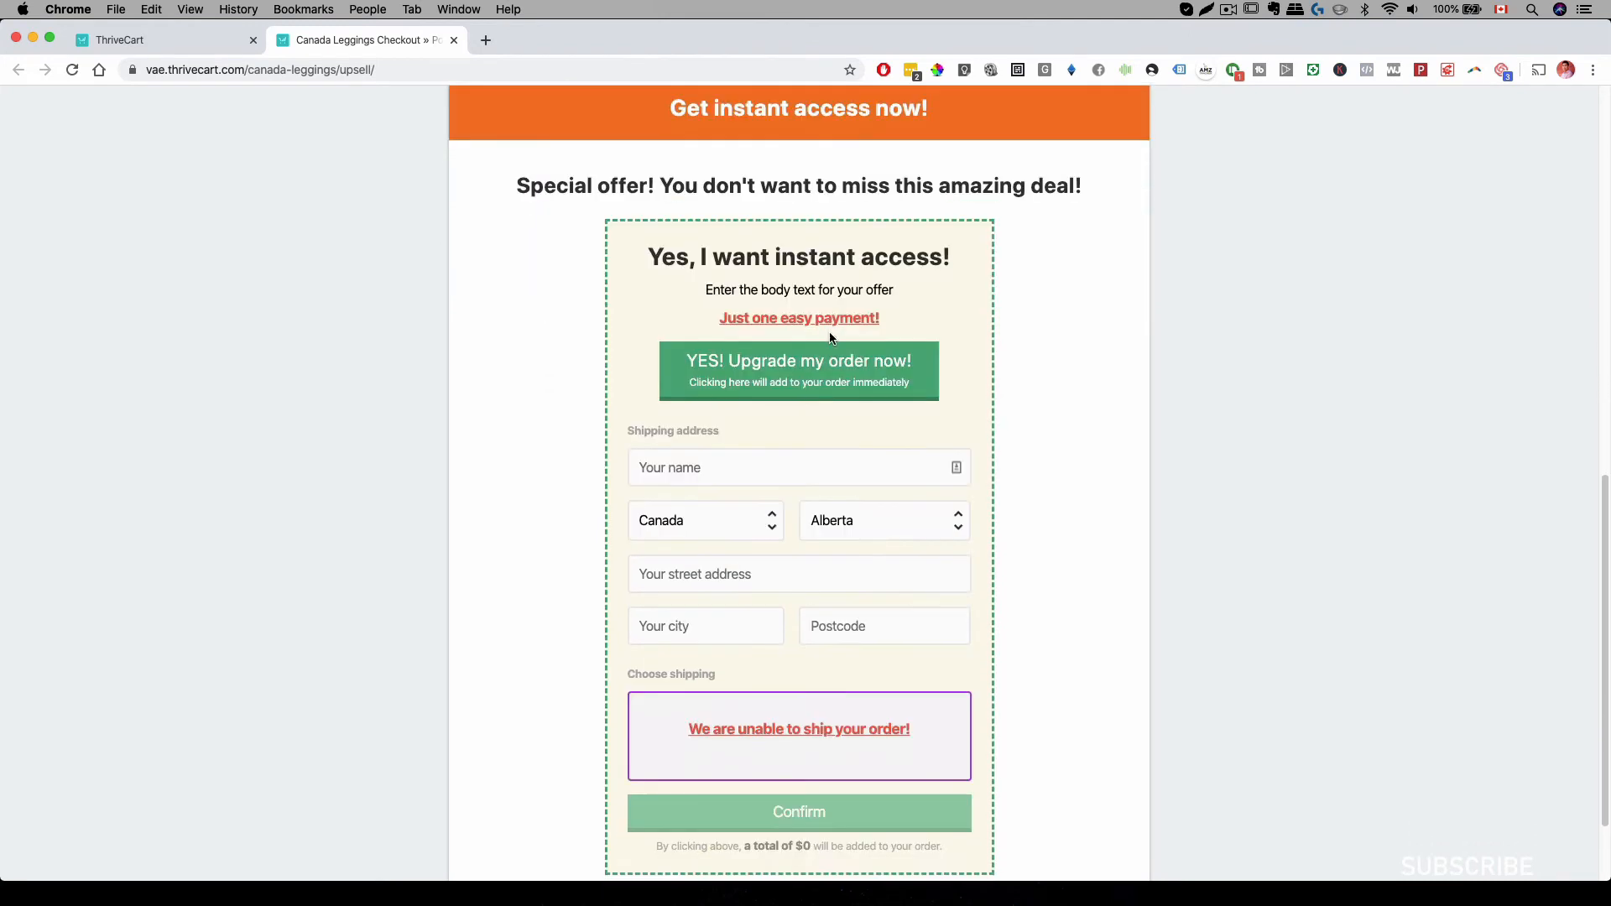
scroll(down, 3)
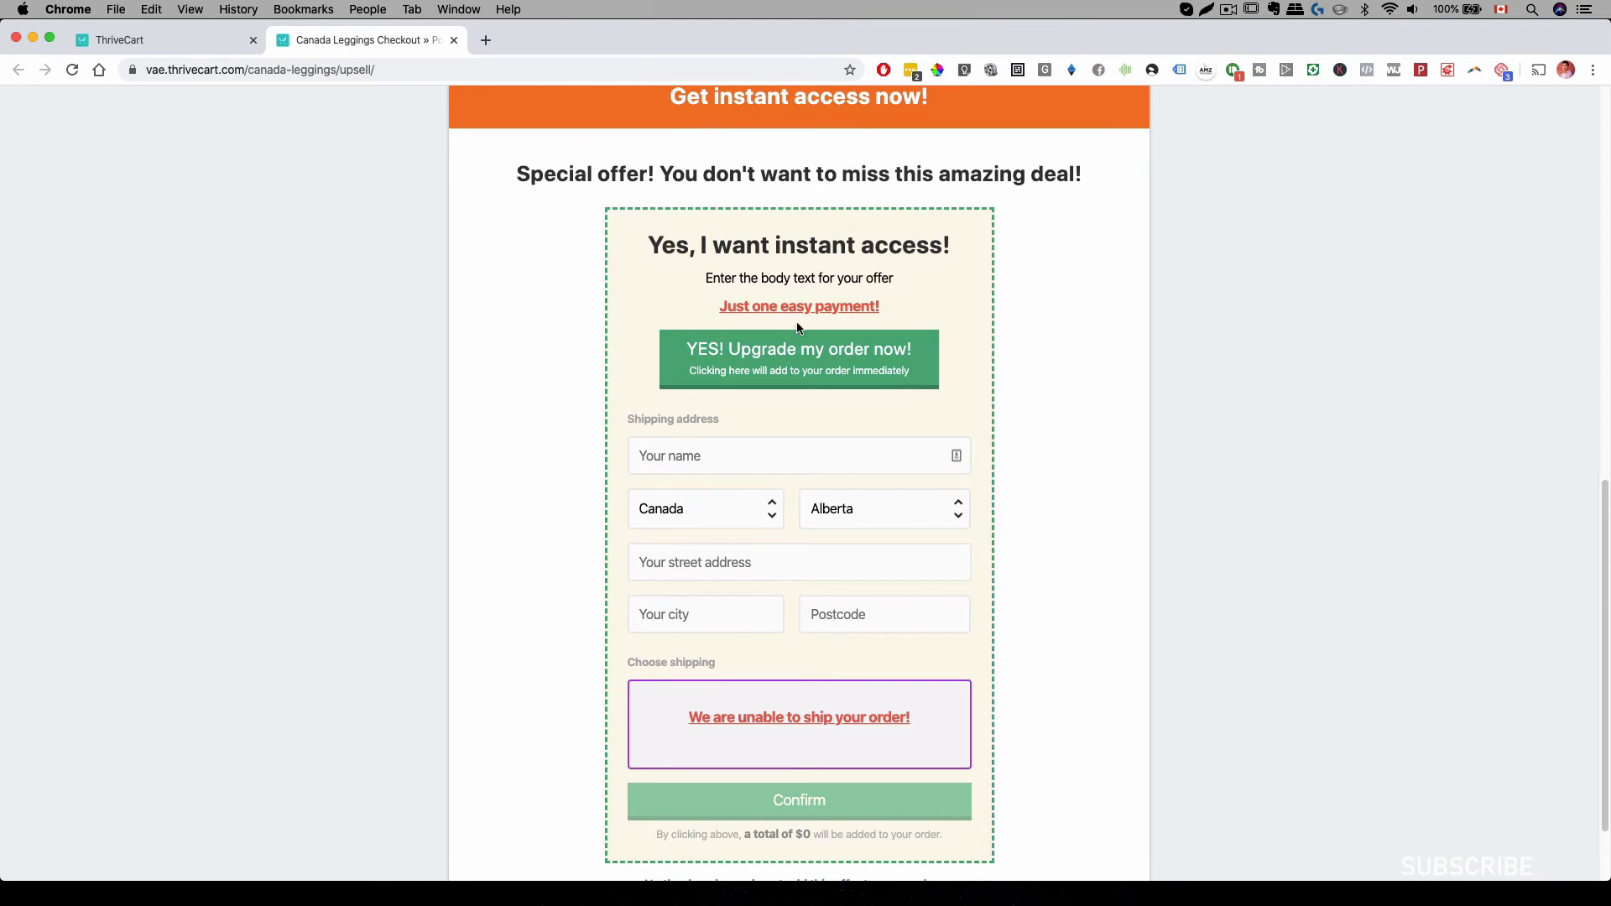
scroll(down, 3)
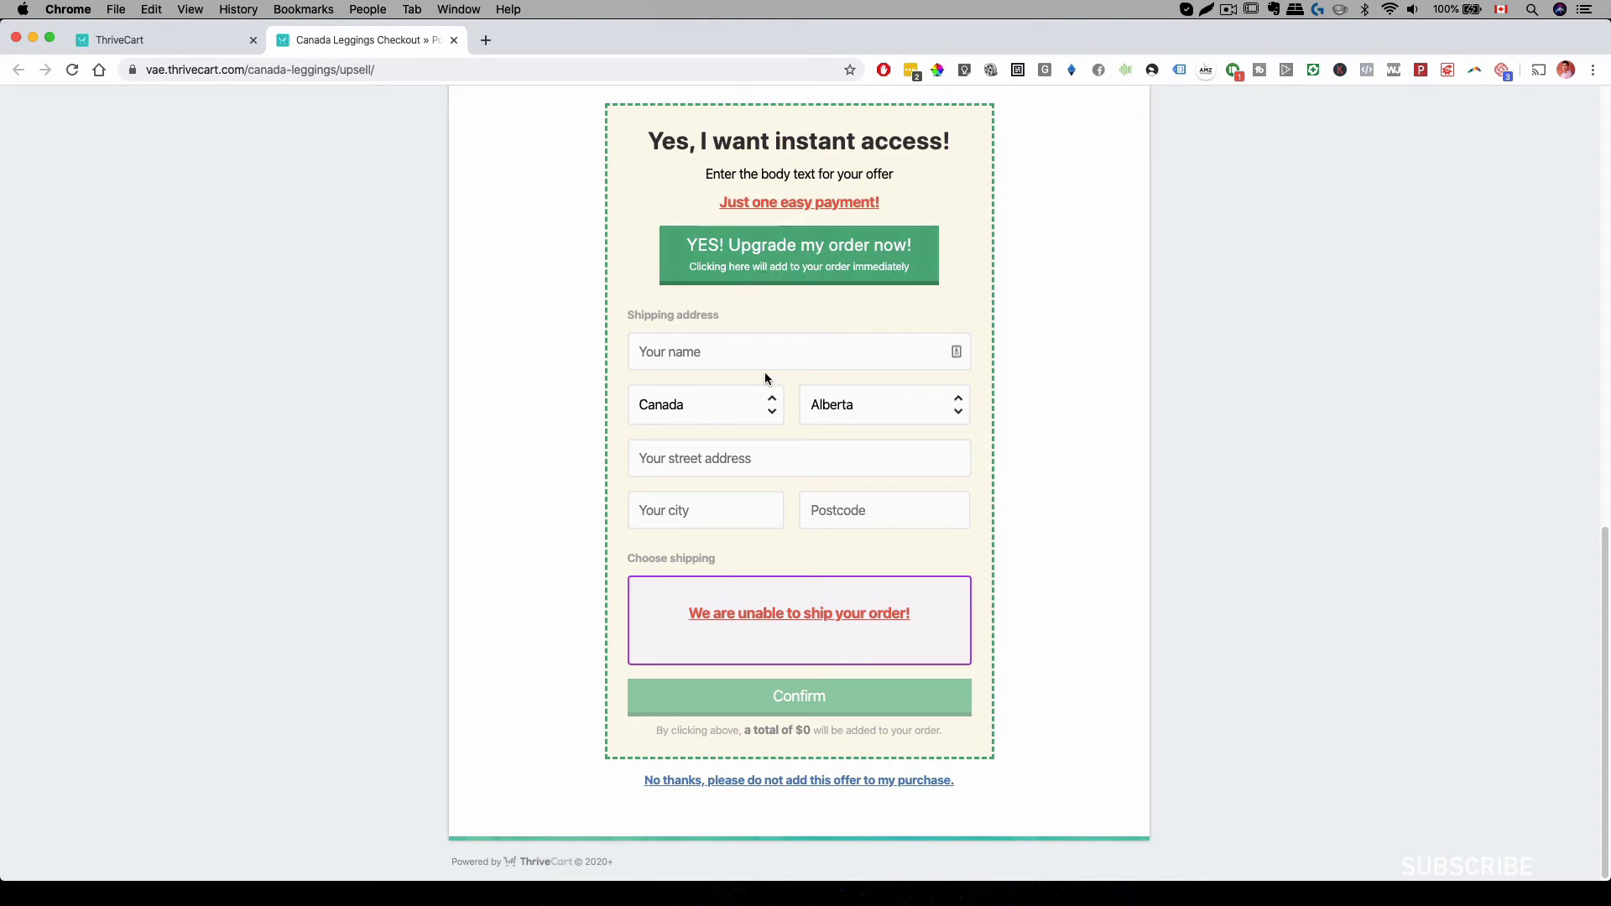
scroll(up, 3)
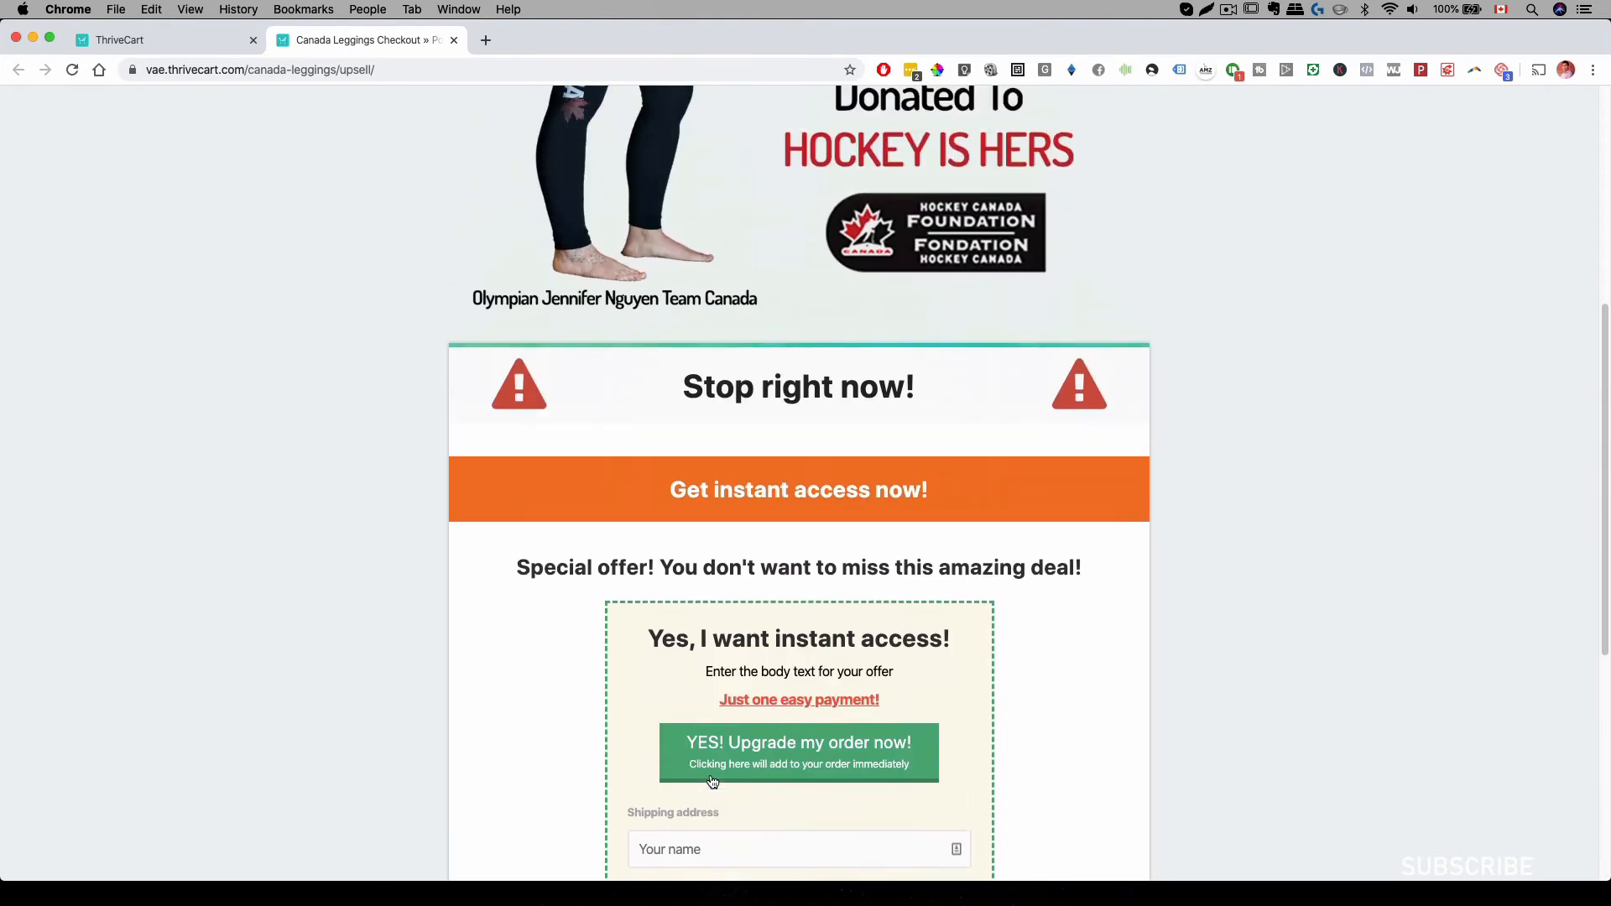
scroll(up, 3)
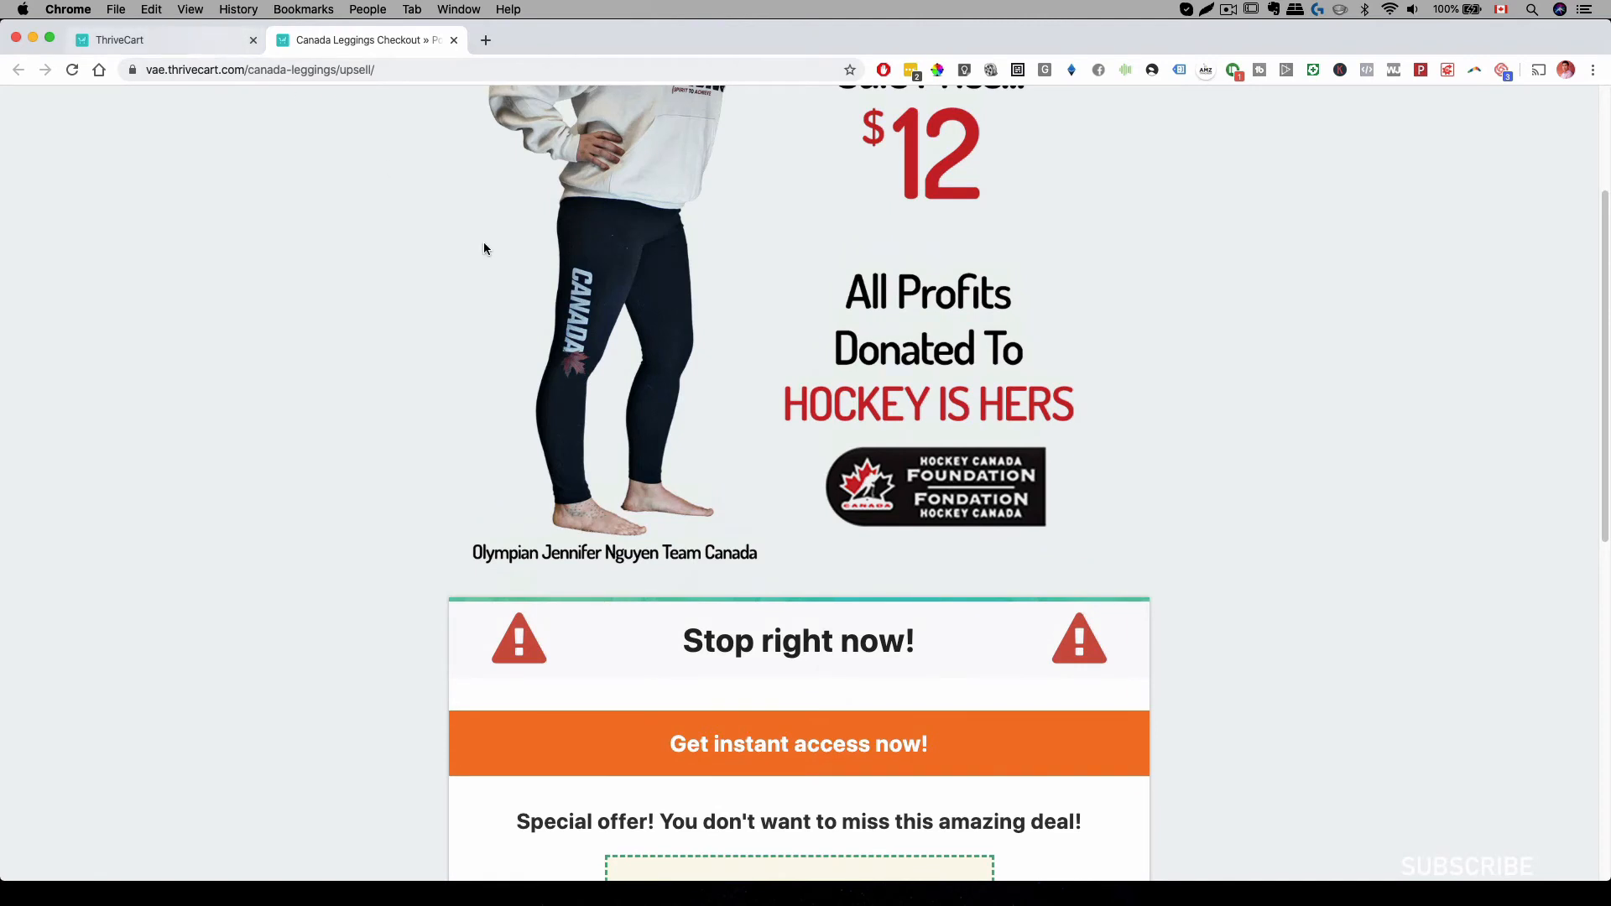
click(117, 40)
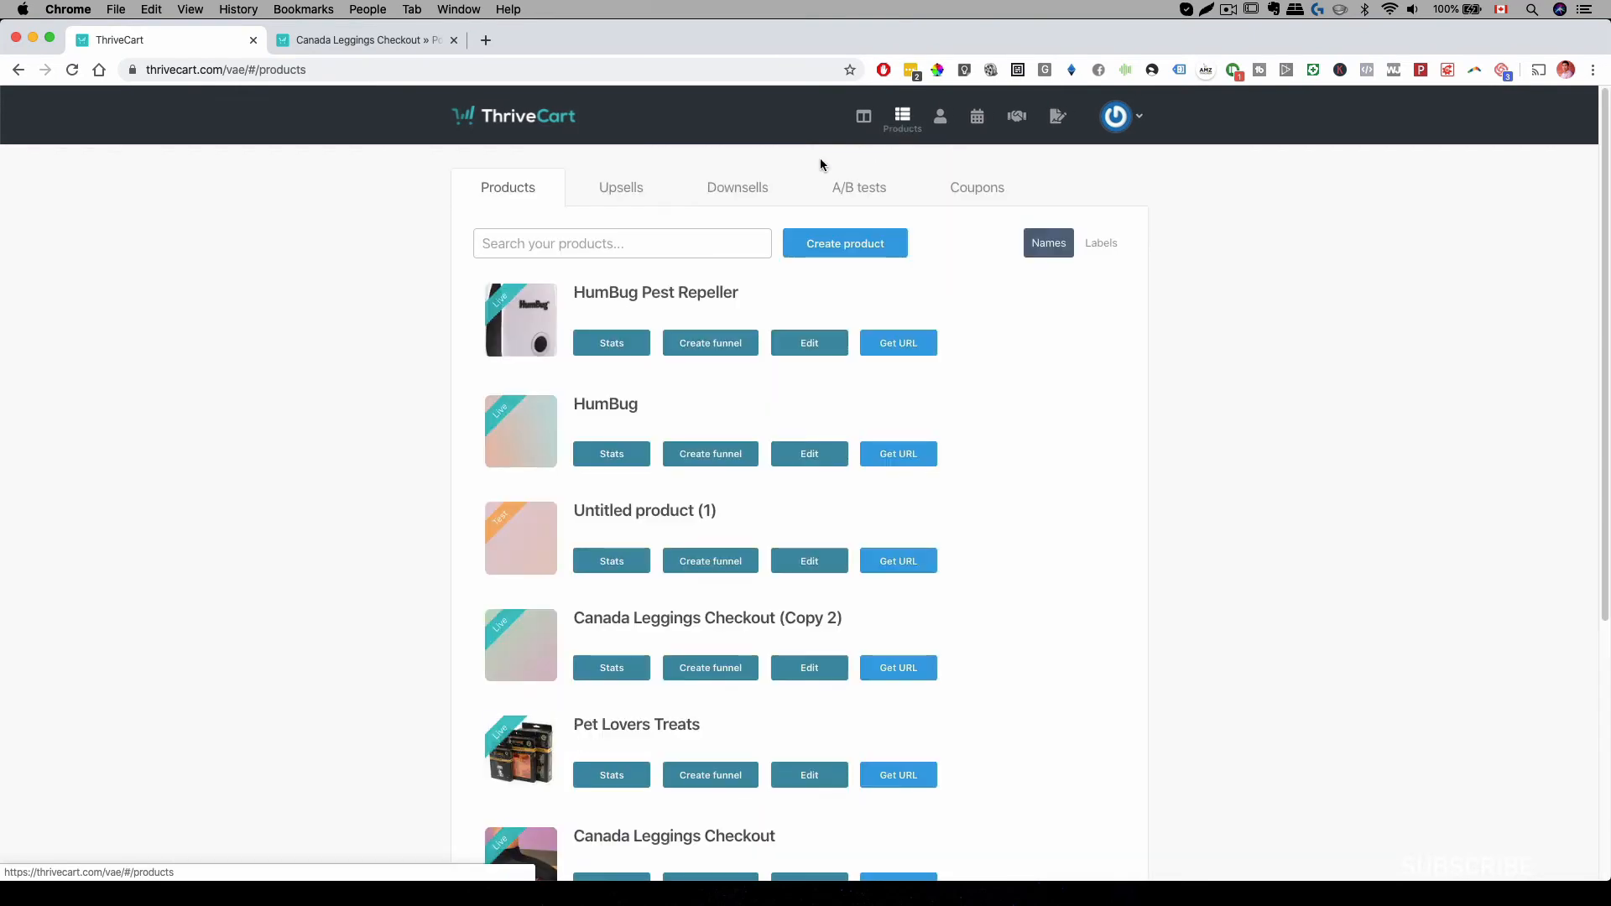
click(738, 188)
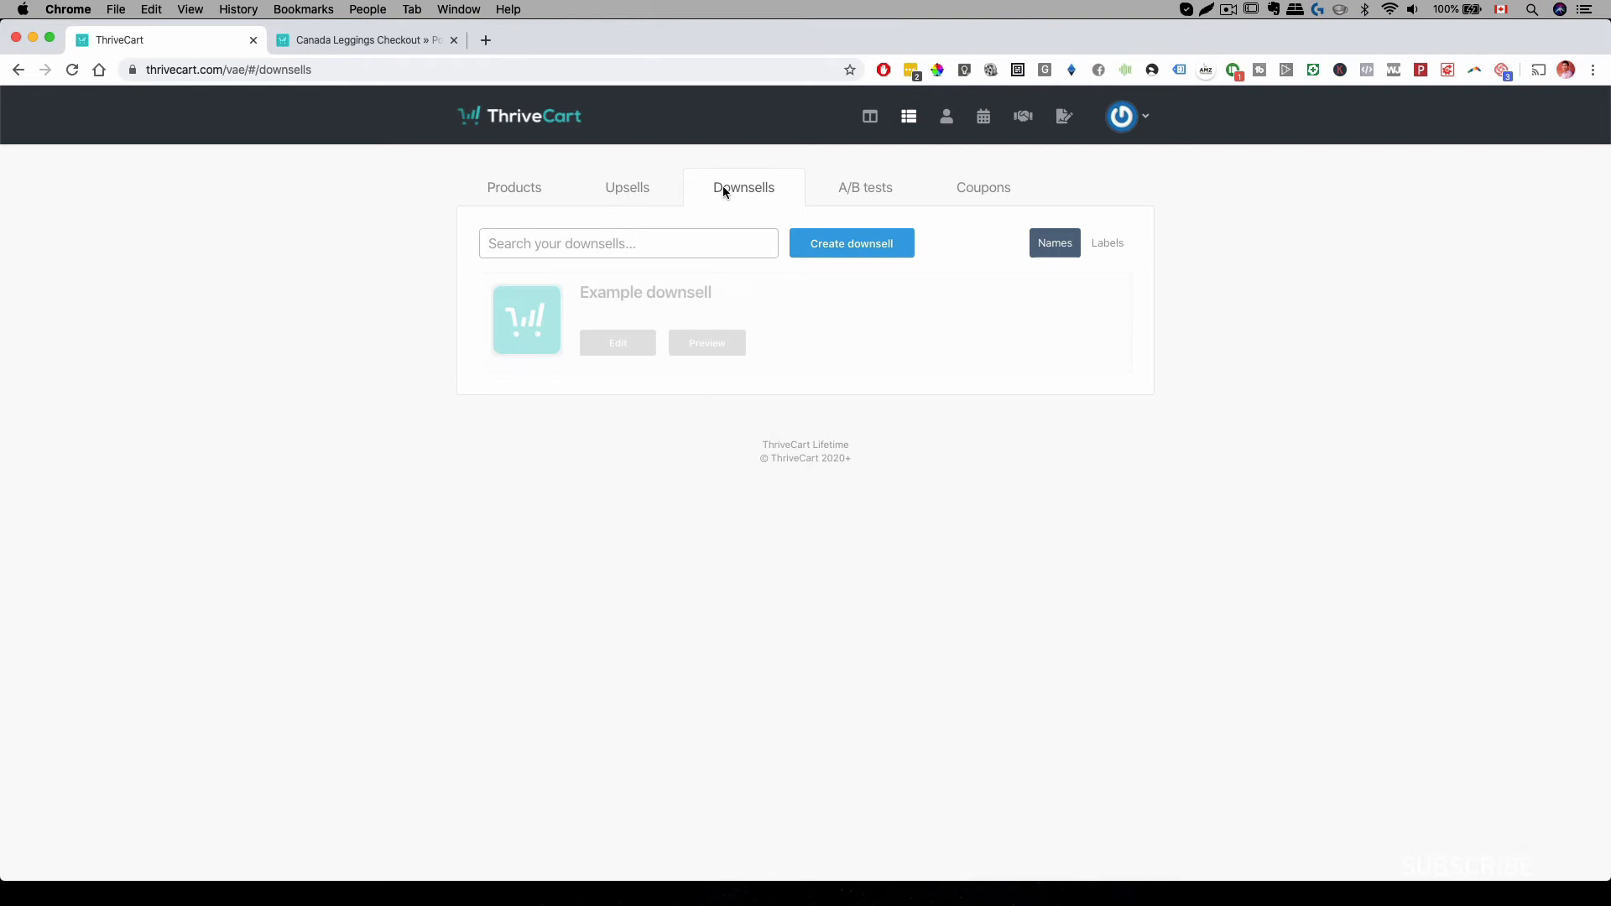
click(627, 188)
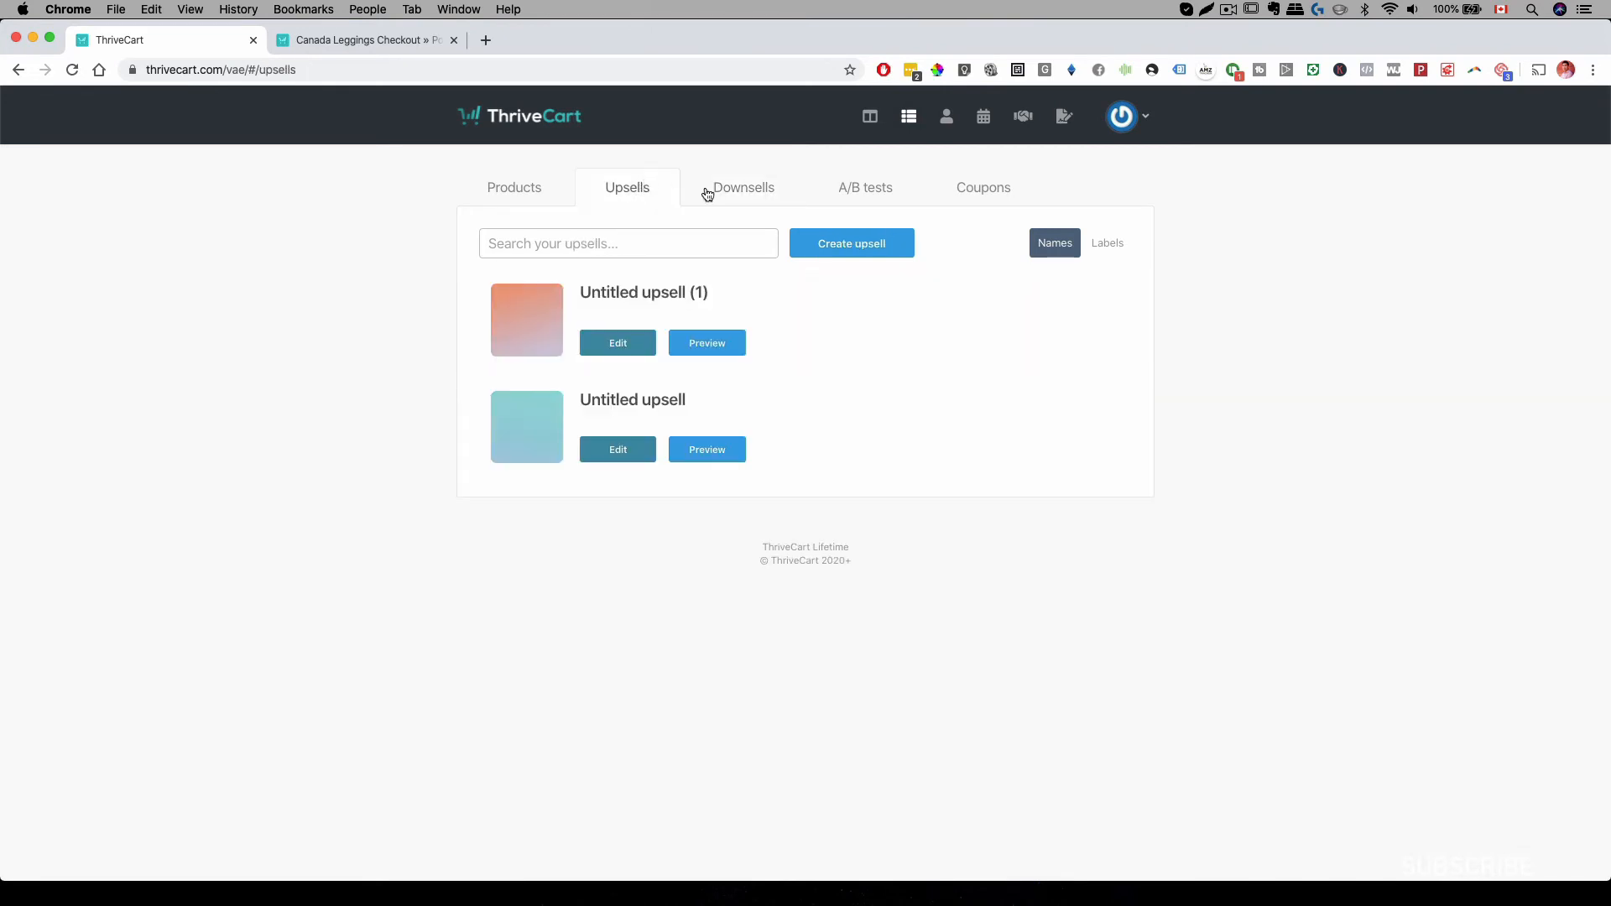
mouse_move(515, 201)
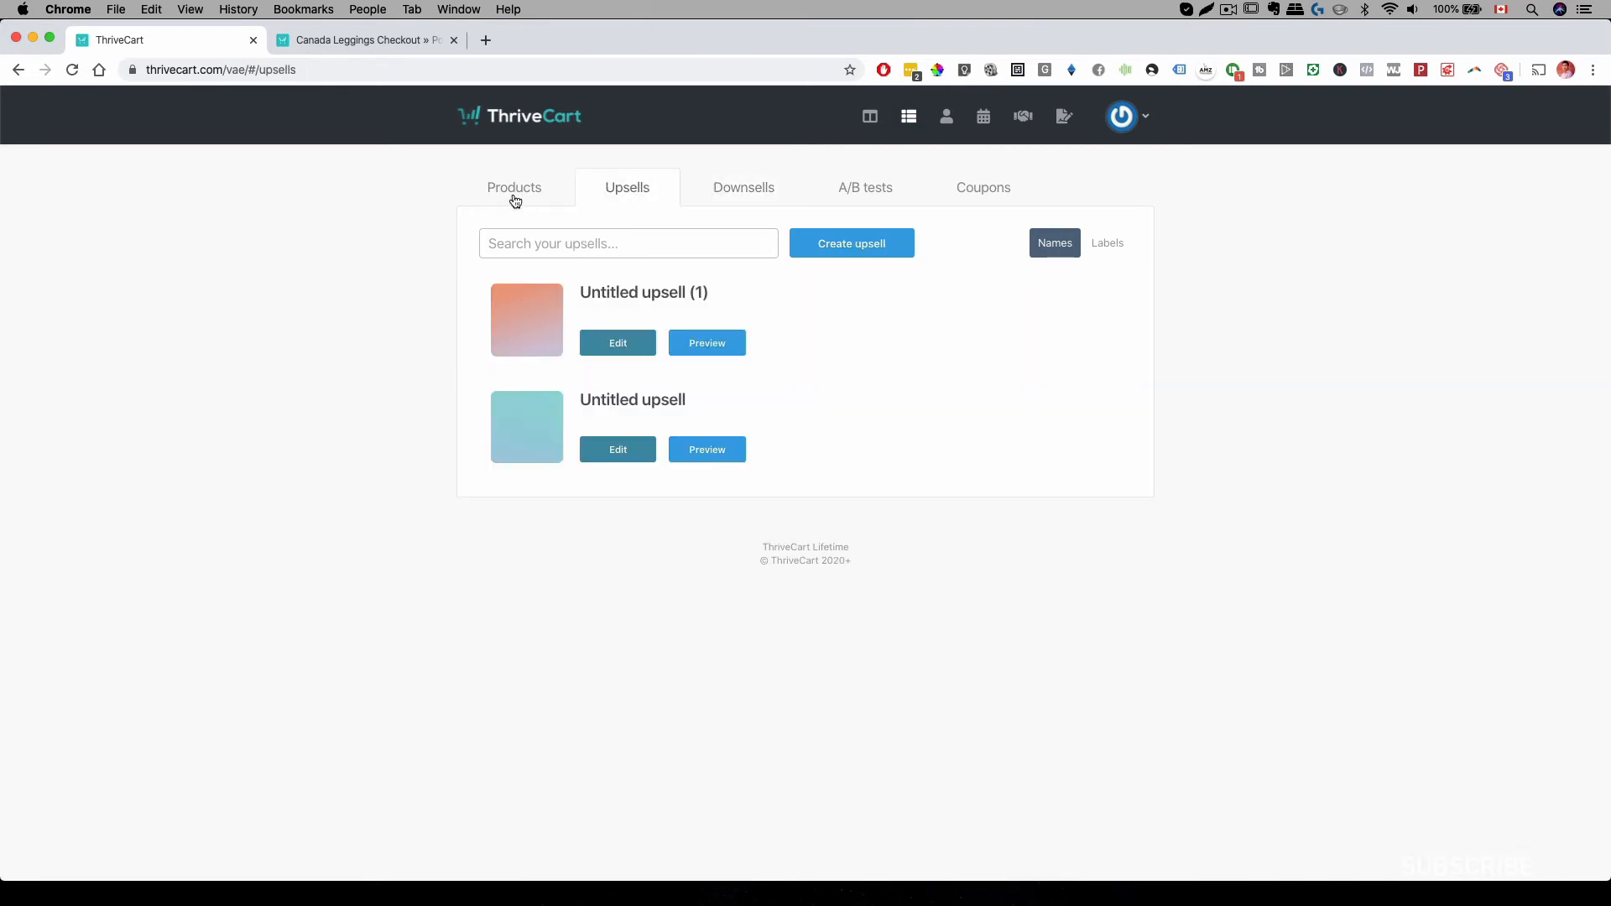
click(513, 188)
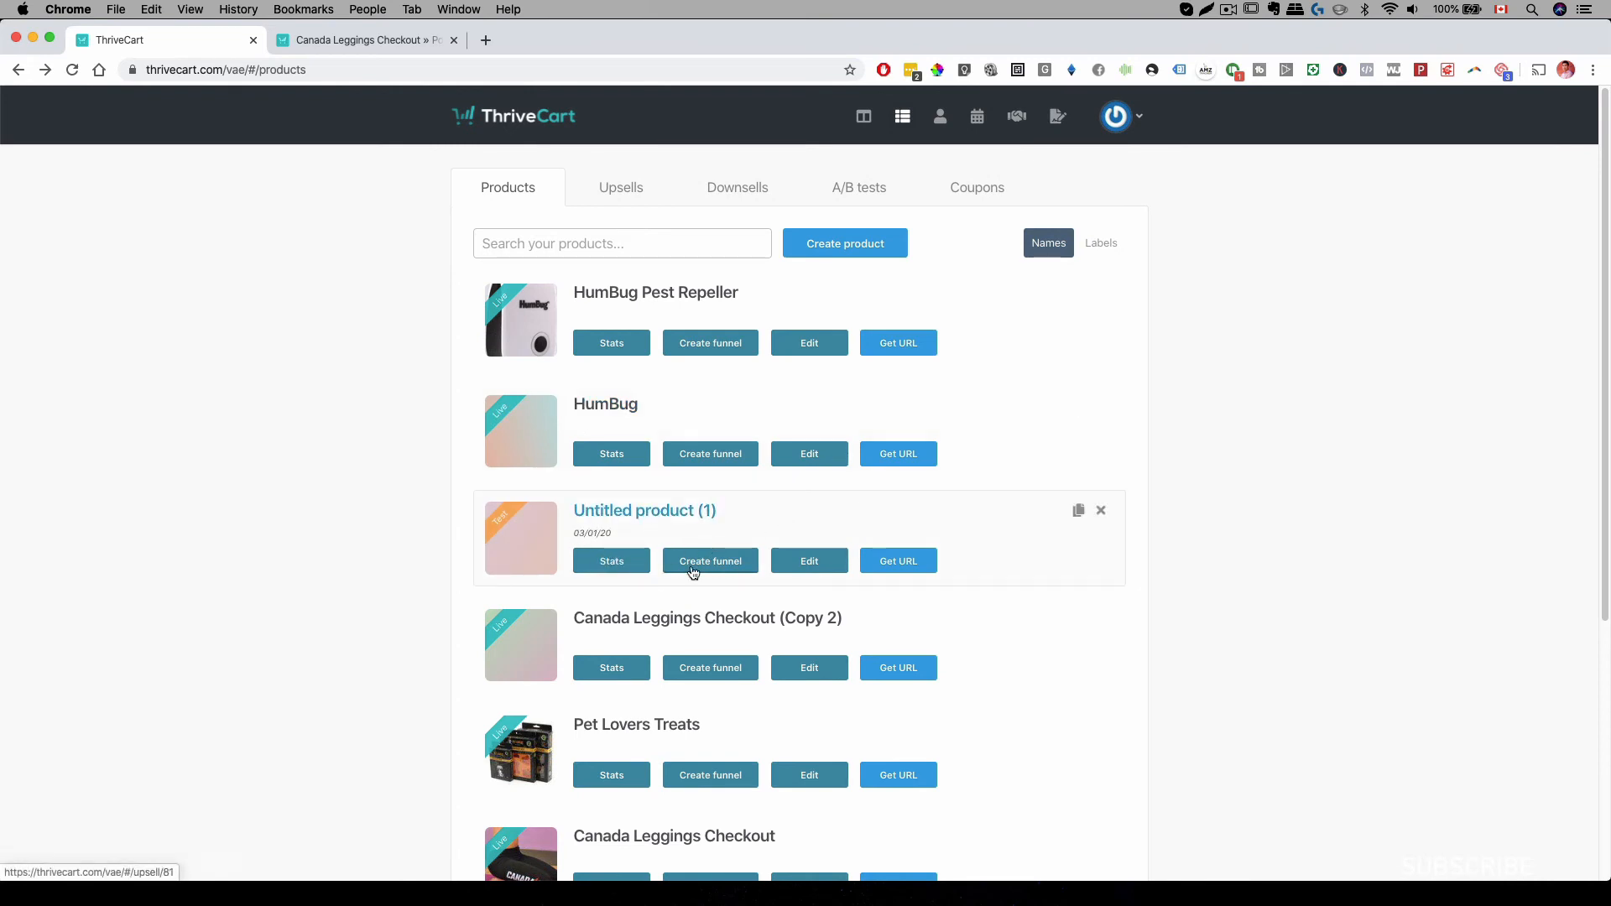
Step: Create a funnel on Untitled product (1), enable it, and set Upsell #1 to Untitled upsell (1)
click(710, 561)
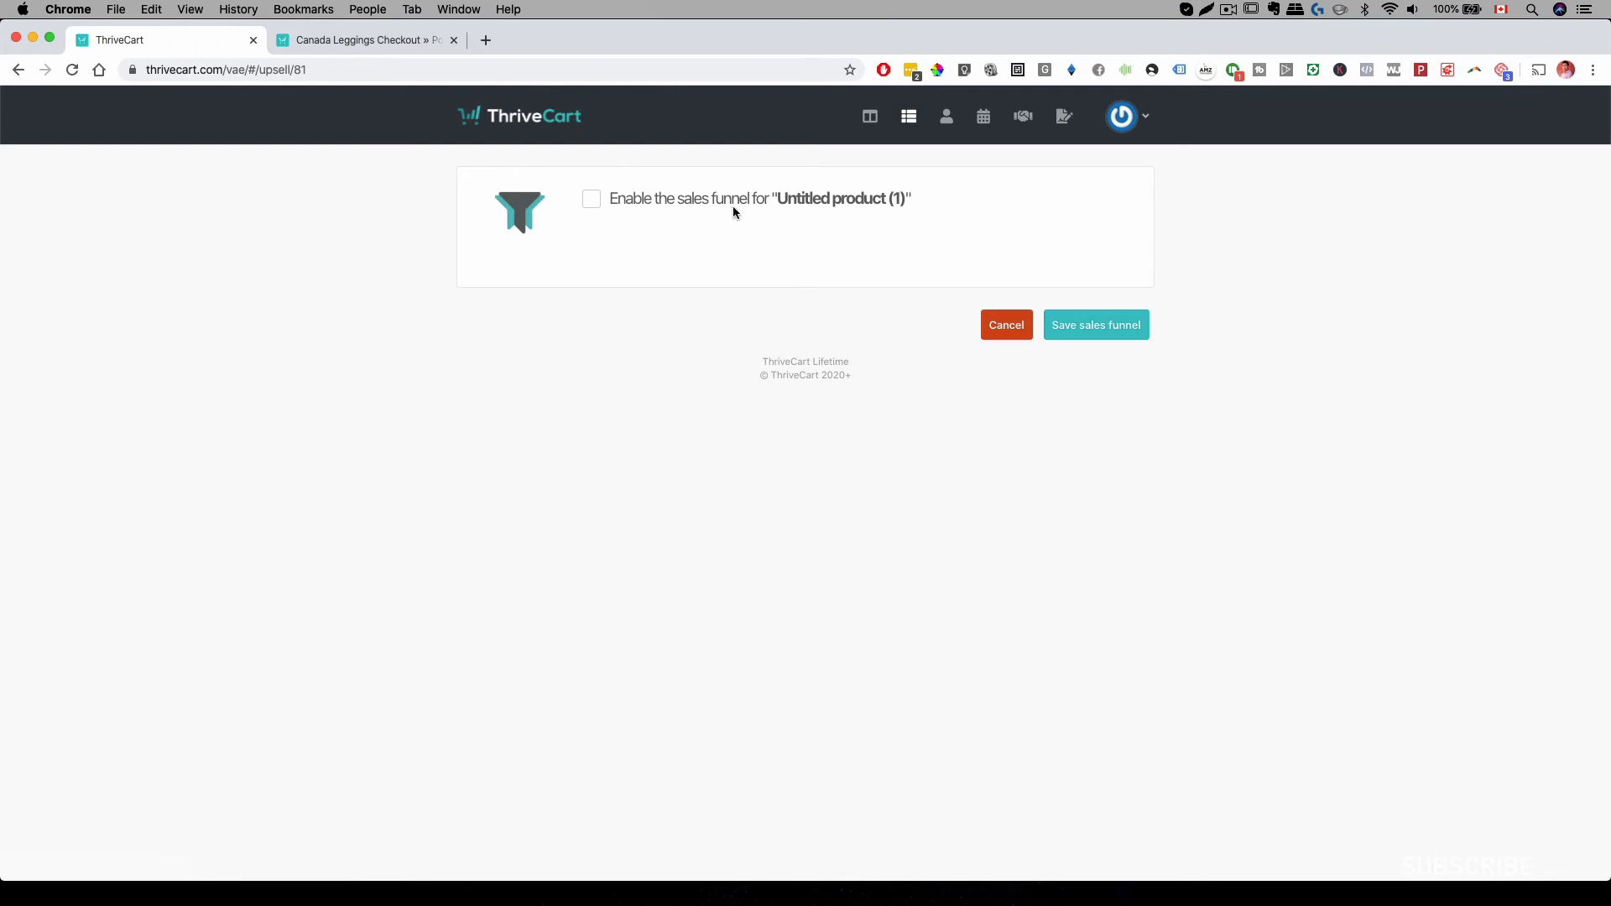
click(590, 198)
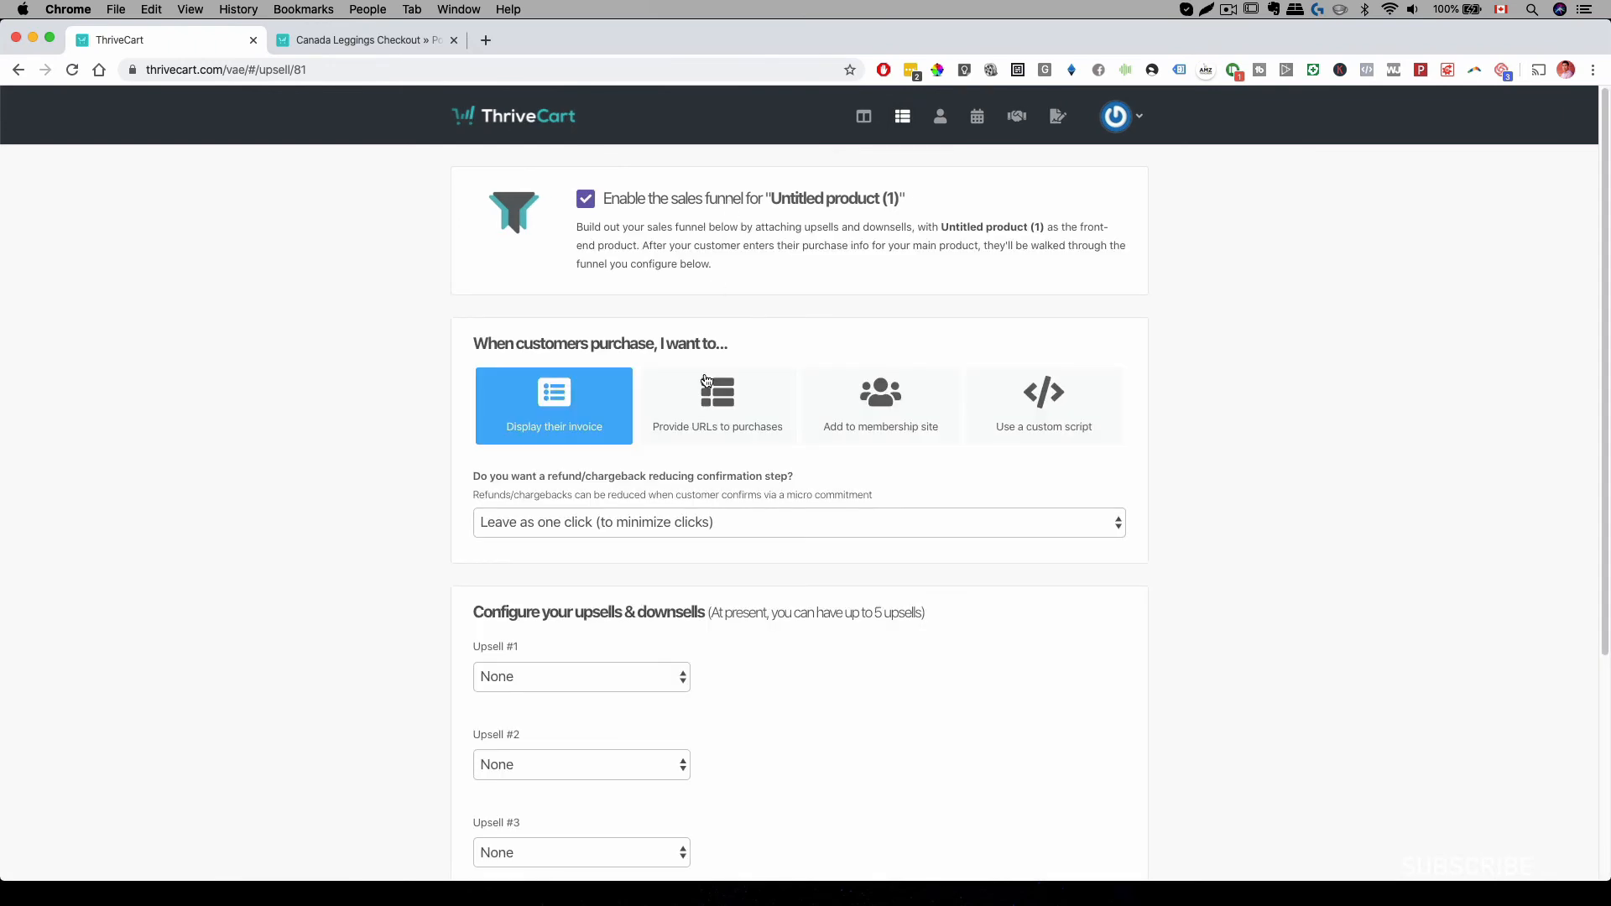
scroll(down, 3)
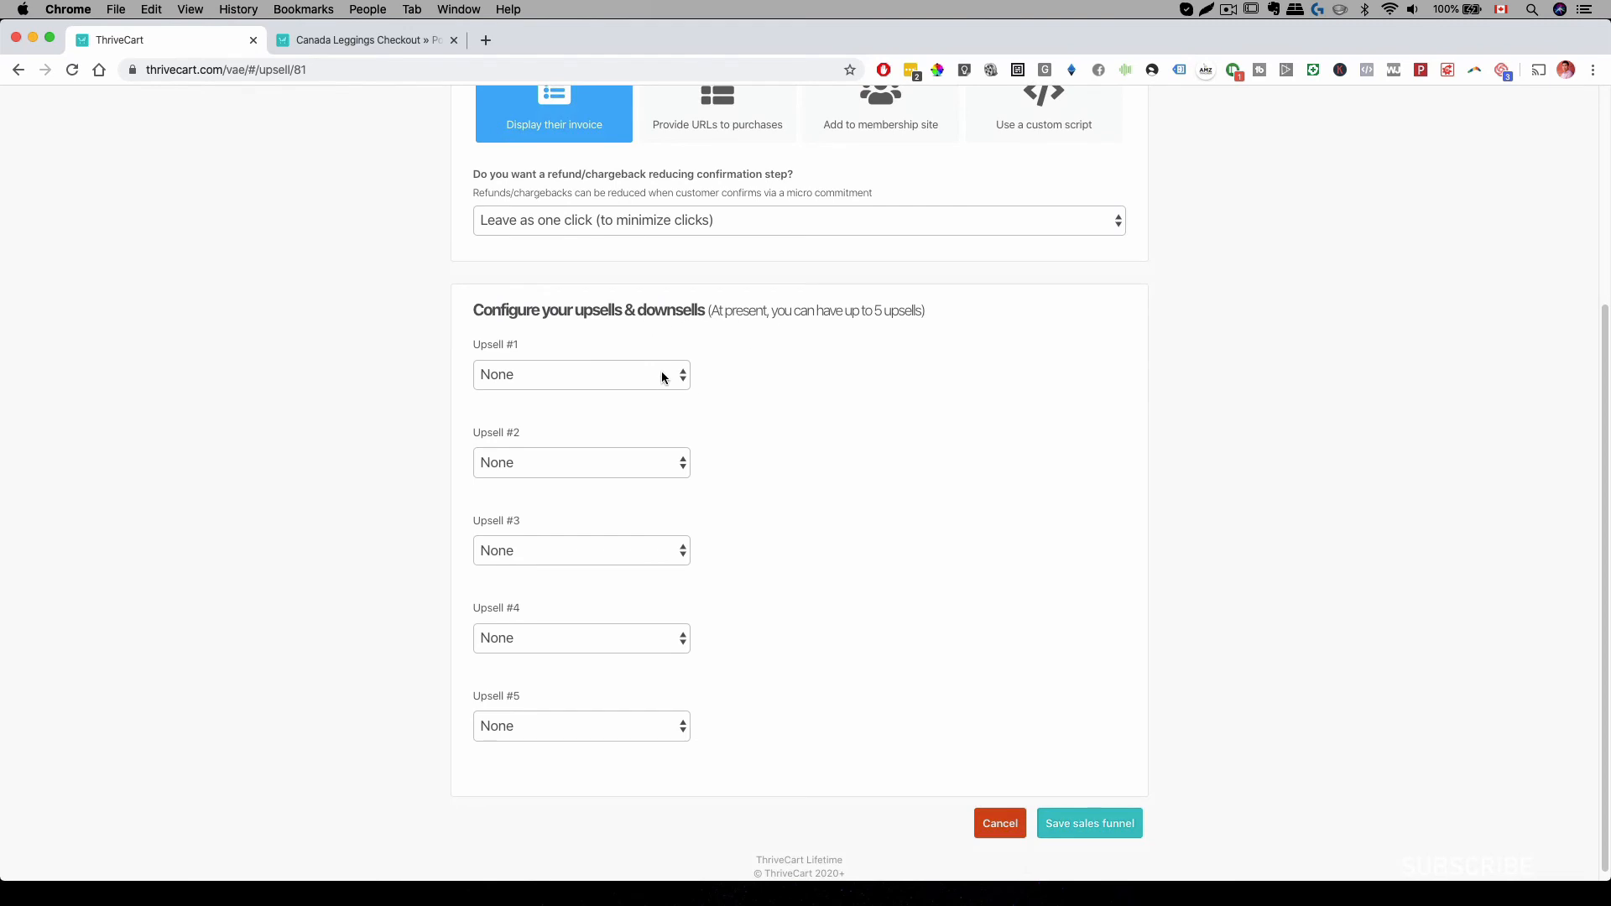
click(581, 374)
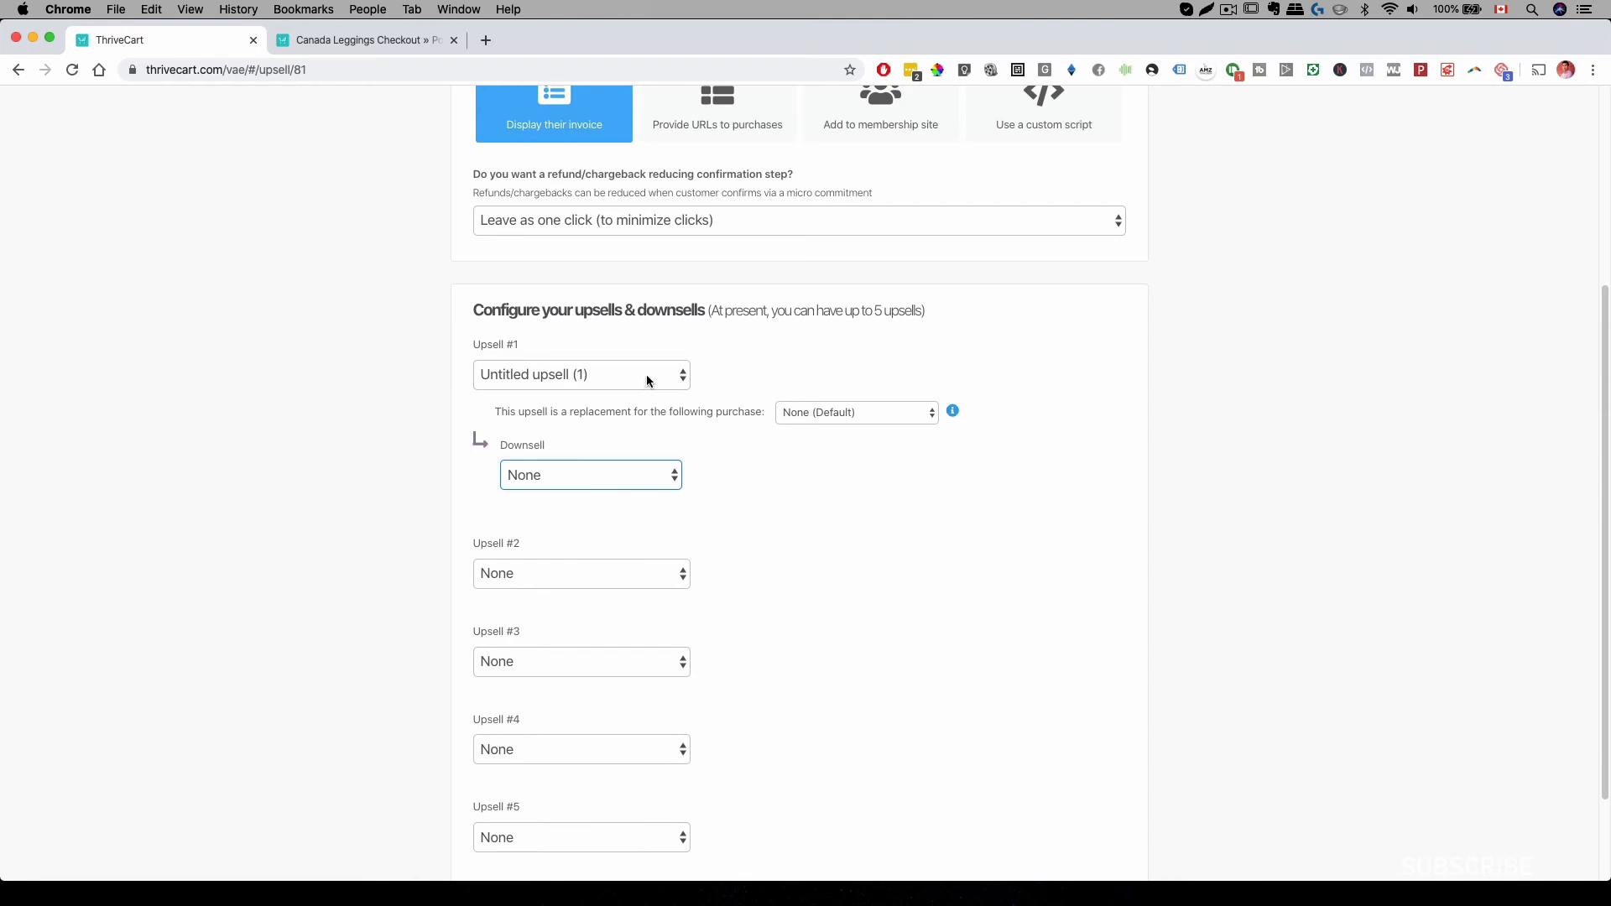
mouse_move(591, 495)
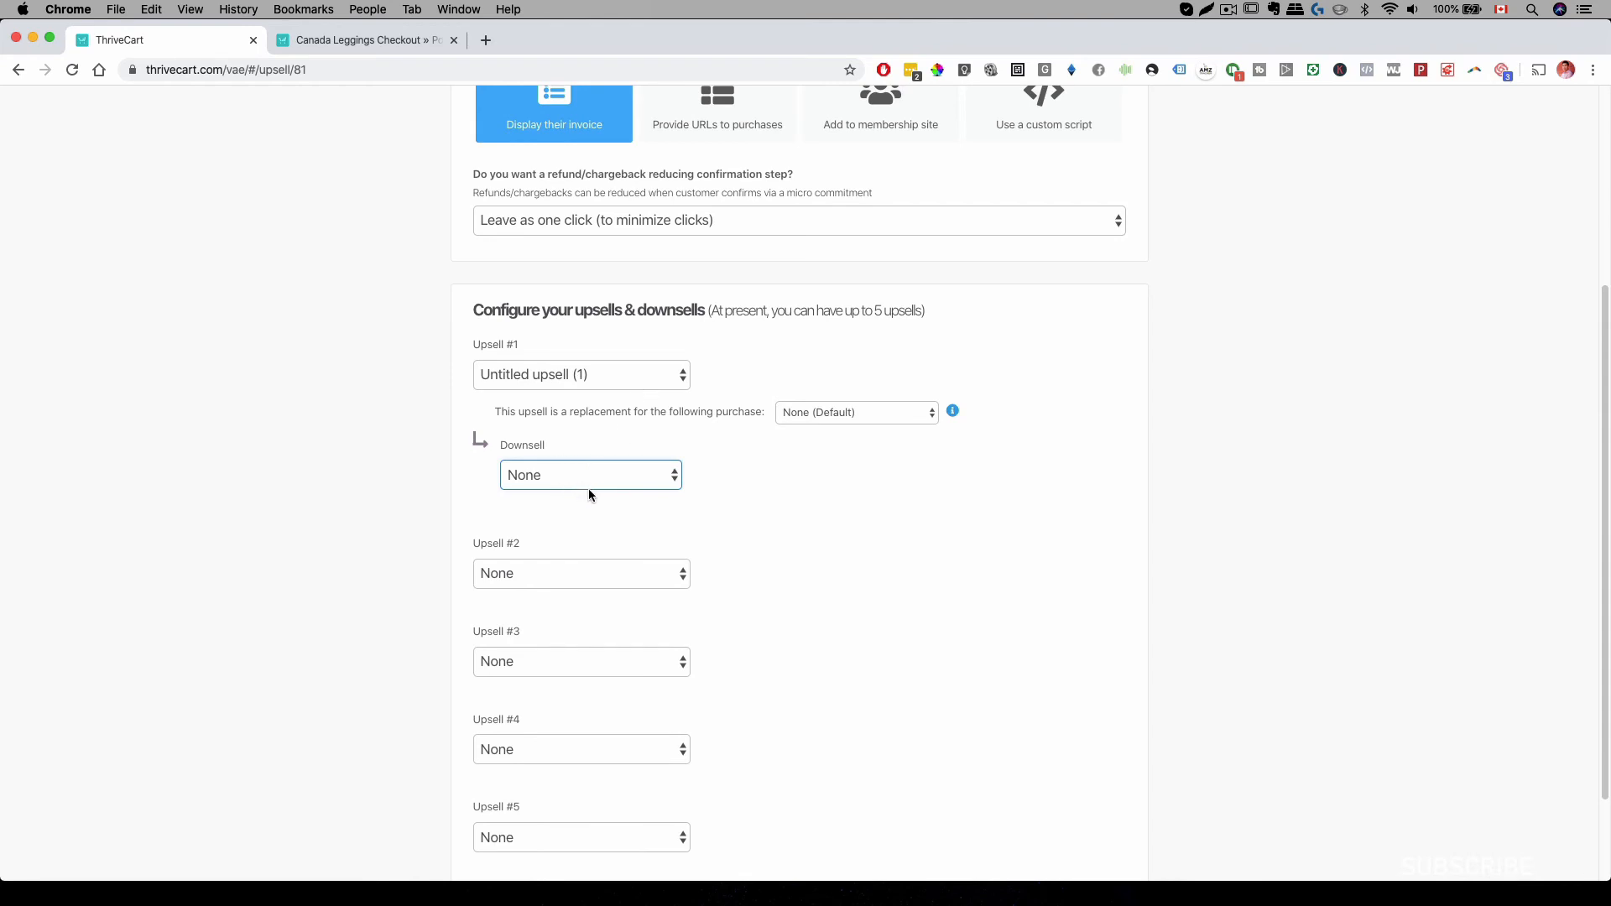